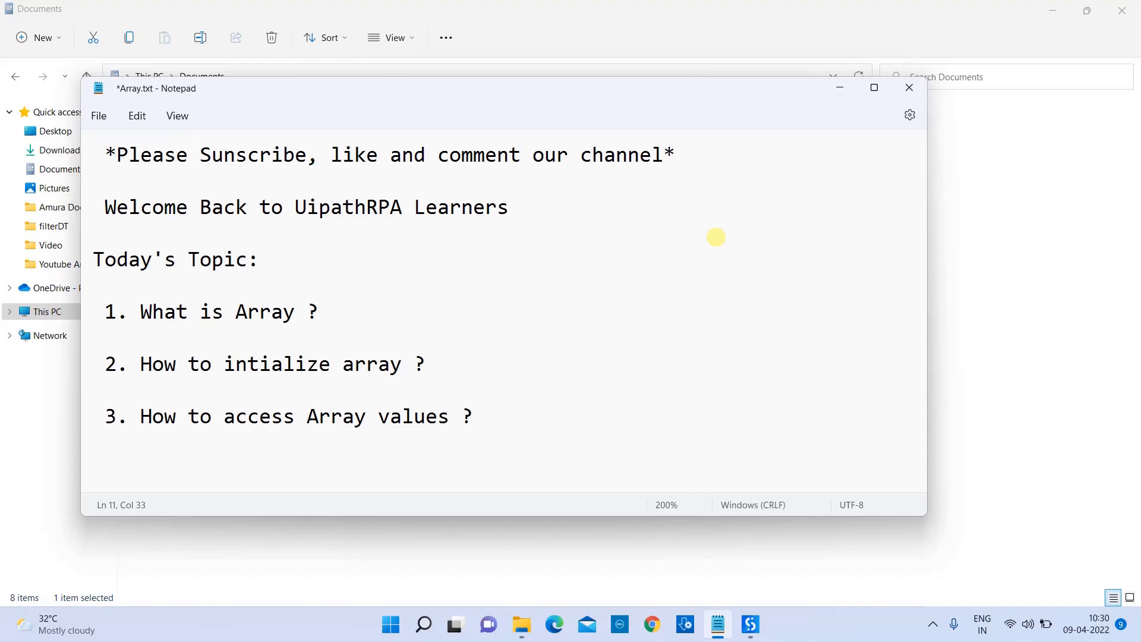
mouse_move(811, 492)
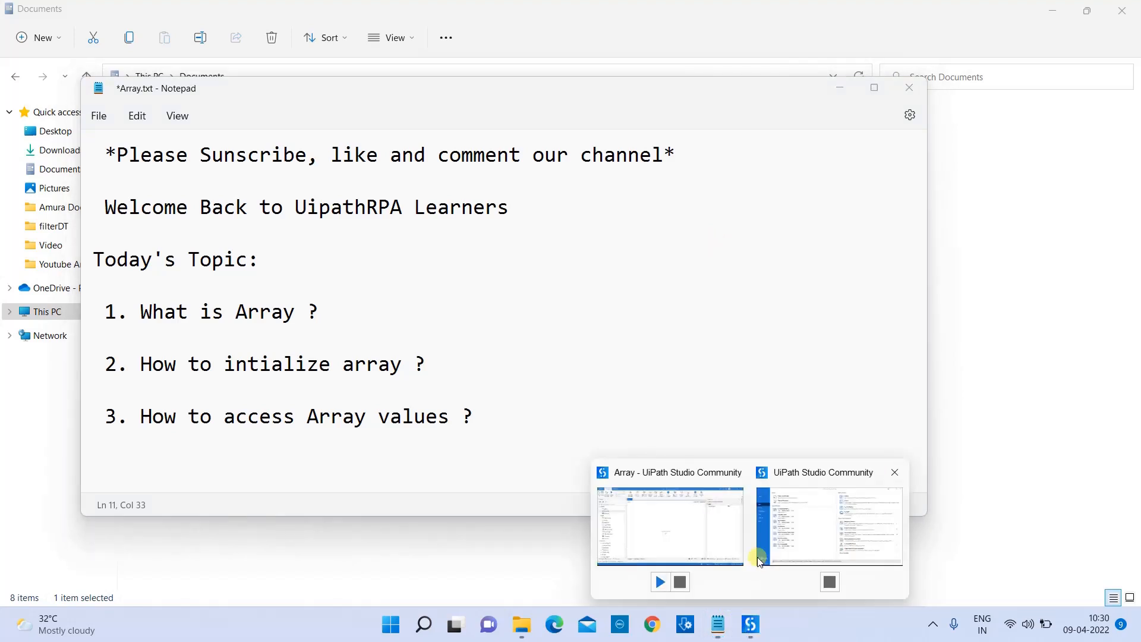
Step: Switch to the Array project and select the empty Sequence in Main
left_click(670, 525)
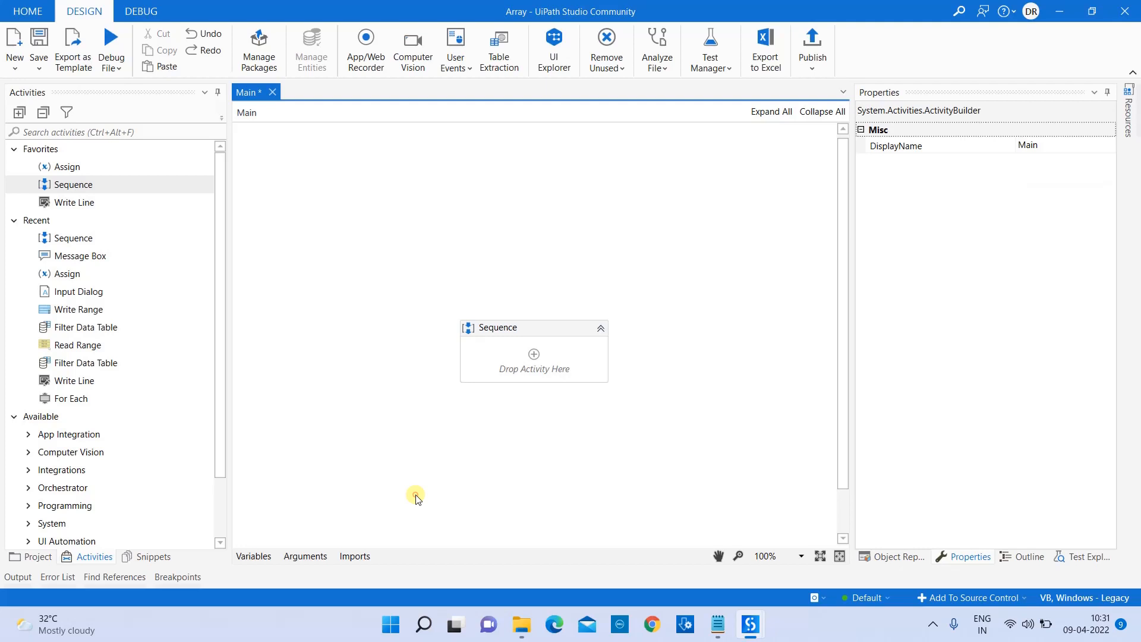
mouse_move(543, 376)
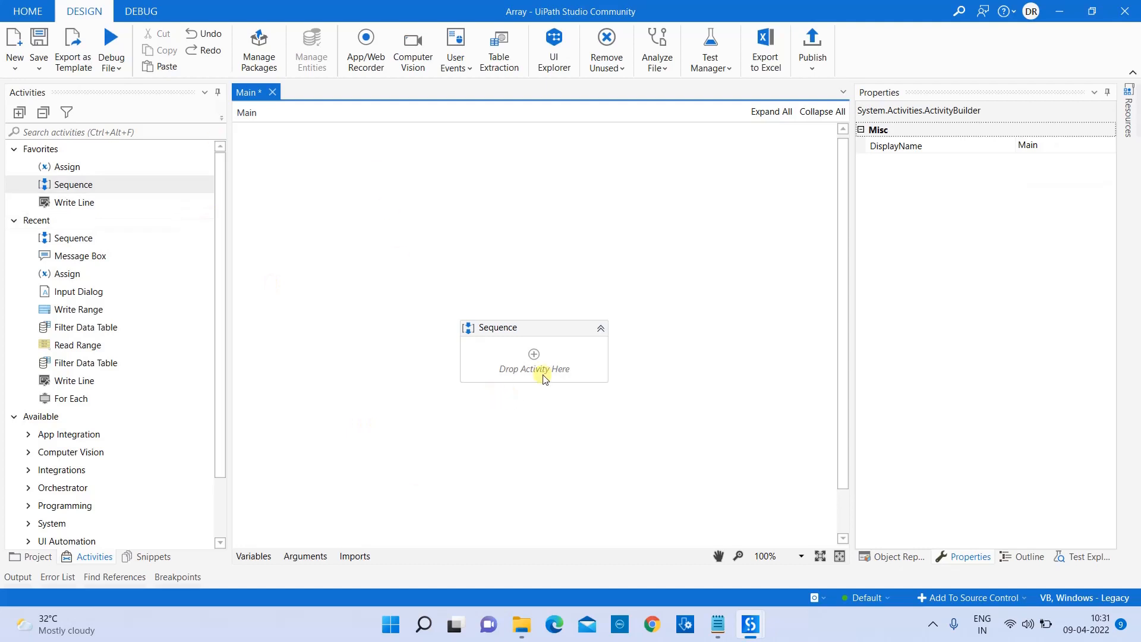
left_click(533, 328)
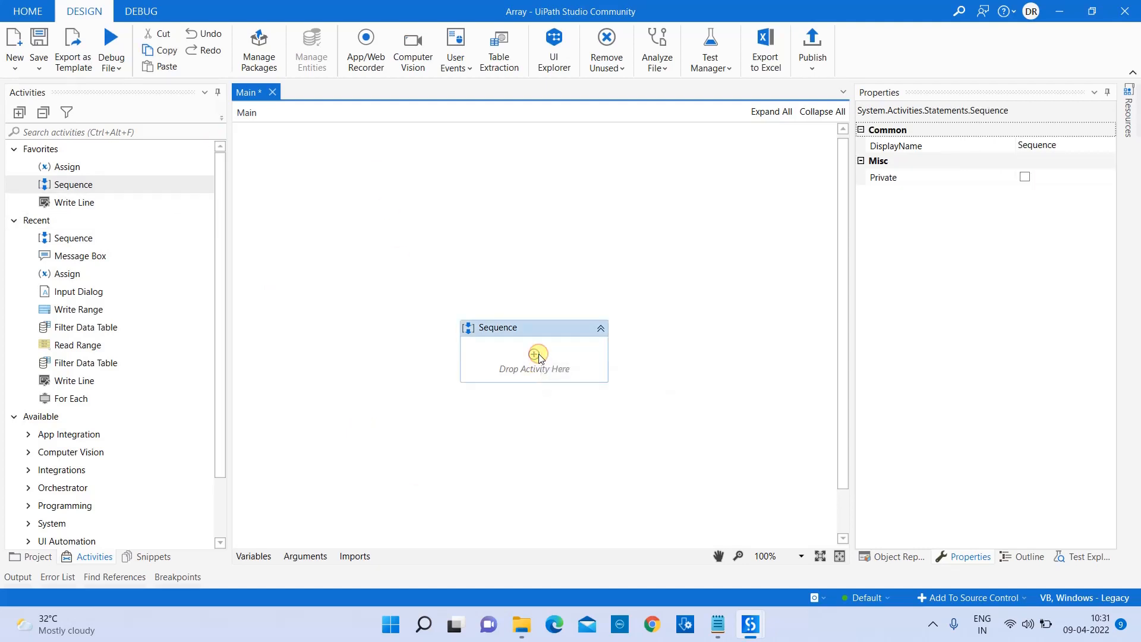
Step: Add an Assign activity in the Sequence targeting a new variable ArrayNames
left_click(535, 355)
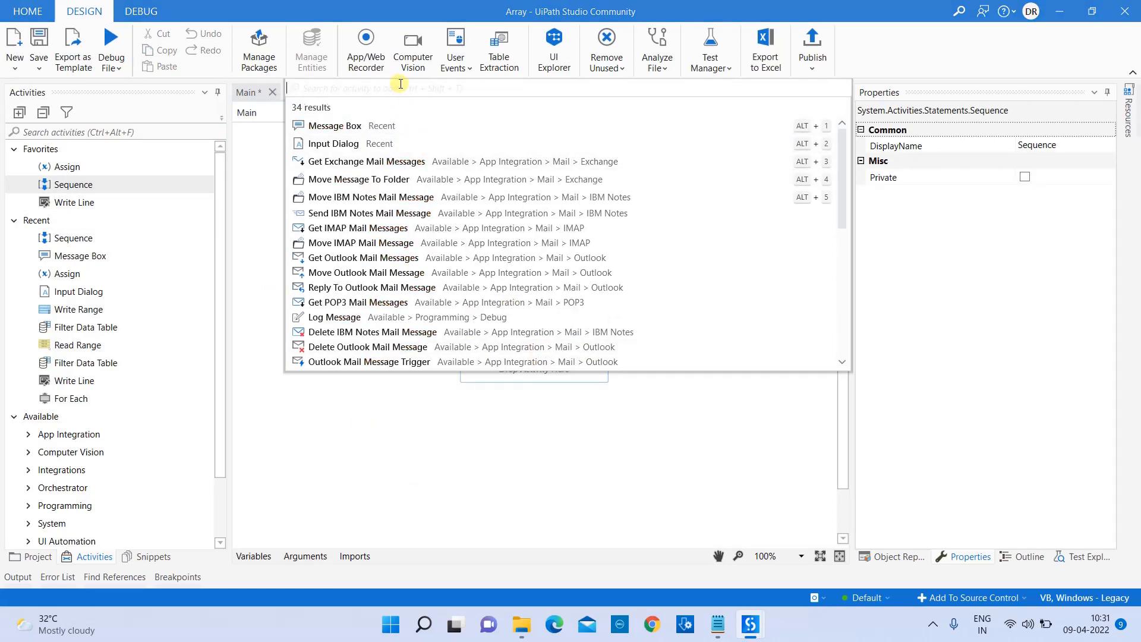
type("assign")
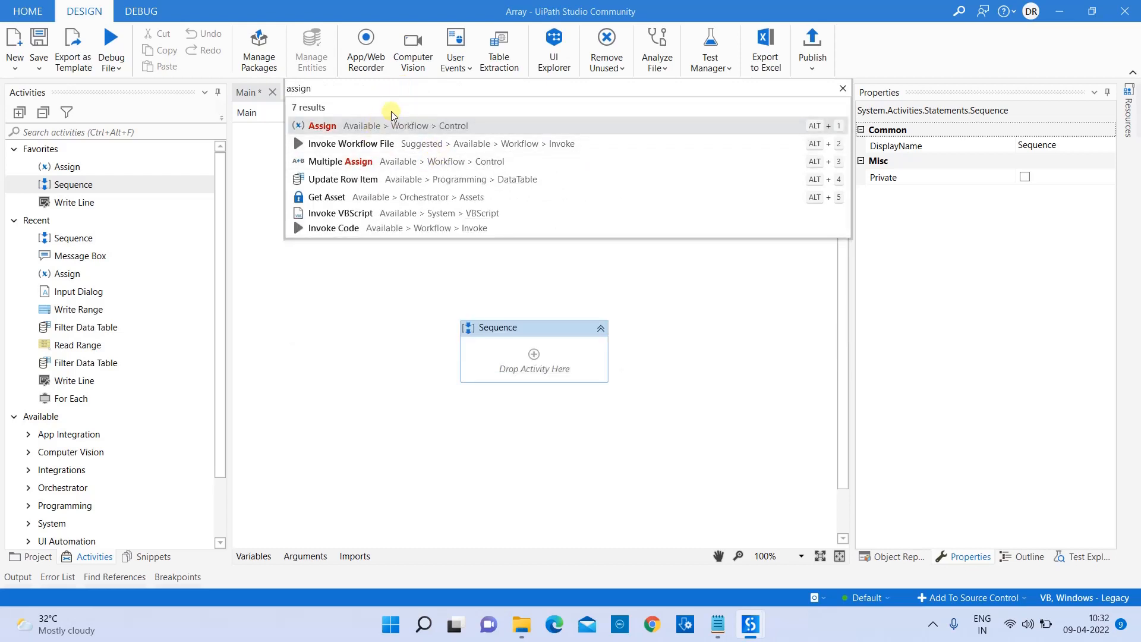
left_click(321, 126)
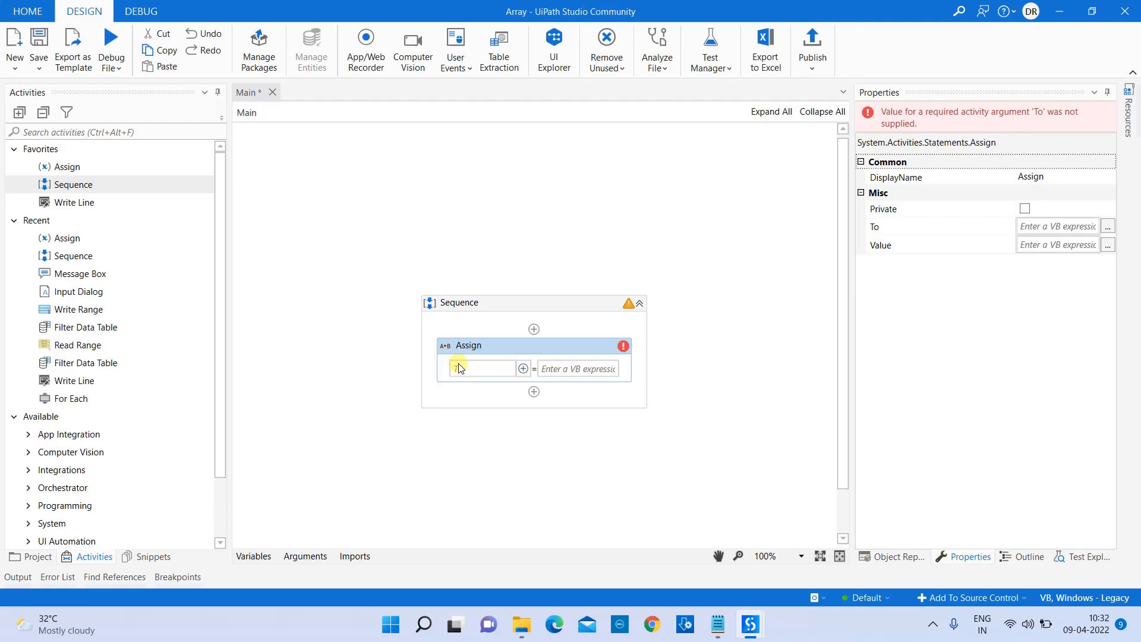
left_click(459, 369)
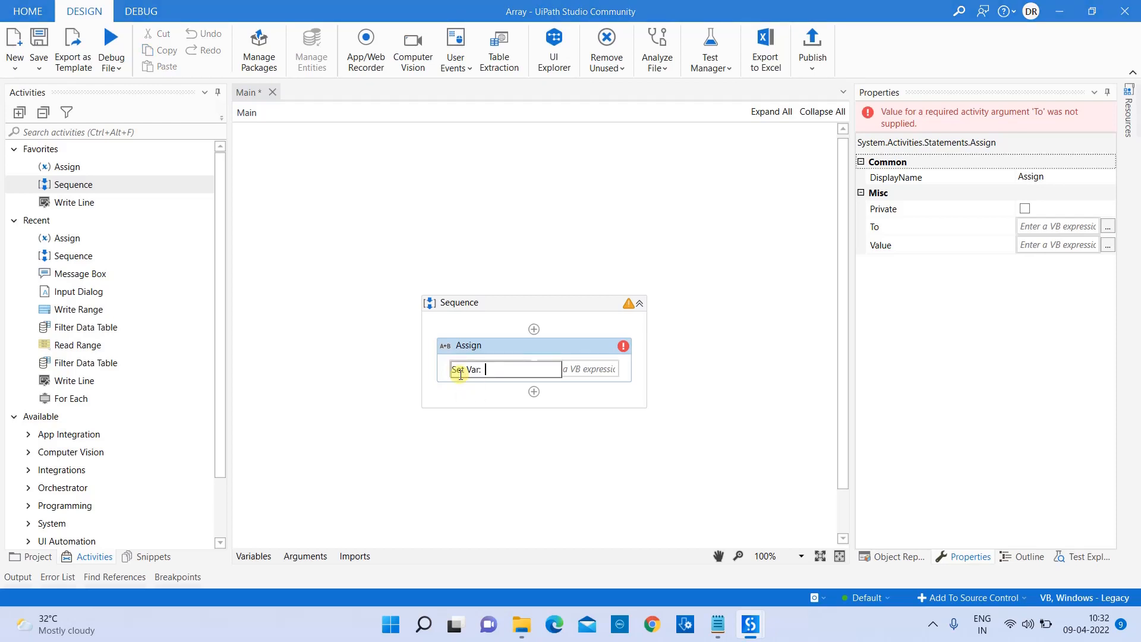
type("Array")
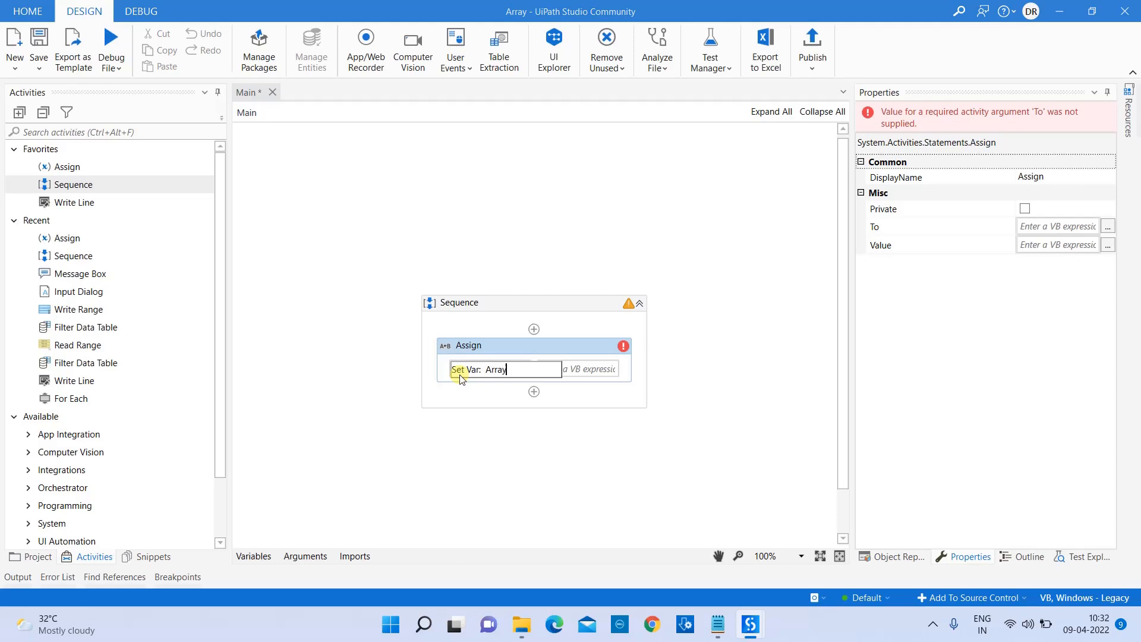
type("Names")
left_click(588, 369)
type("{\"Div")
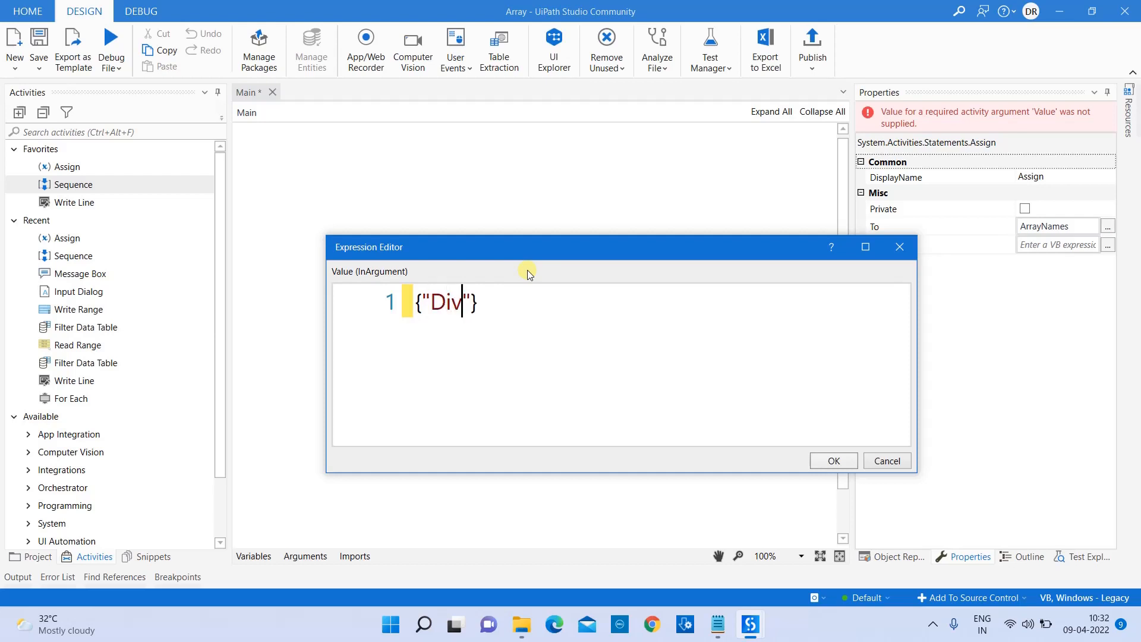
Step: Enter the value array of names Divya, John, Ram, Priya, Ritik in the expression editor
type("ya")
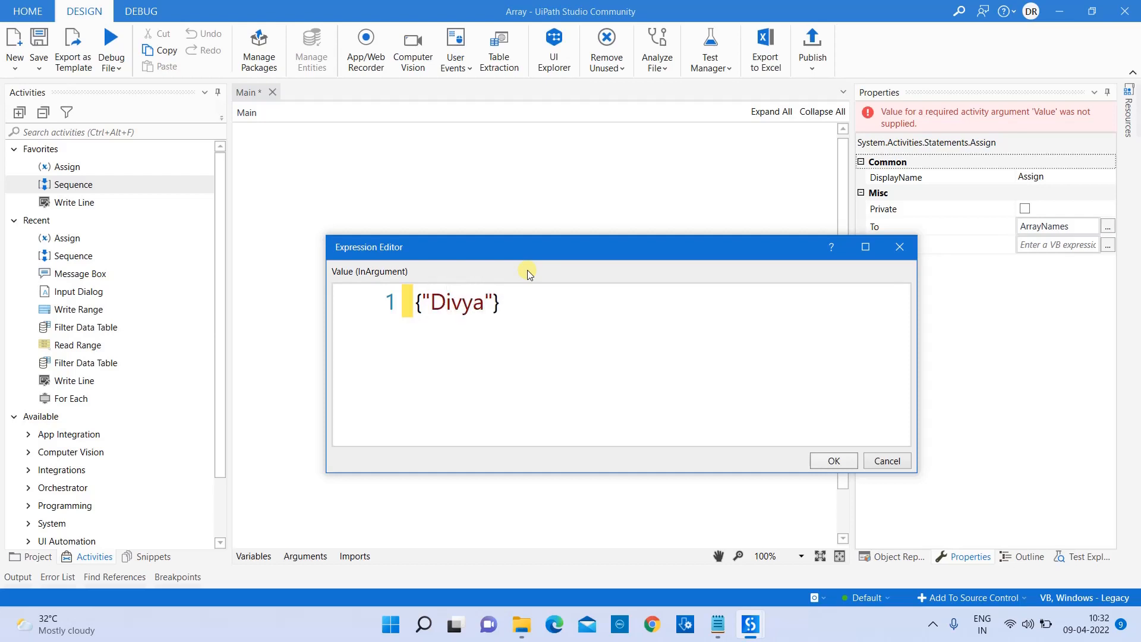
type(",\"John\"")
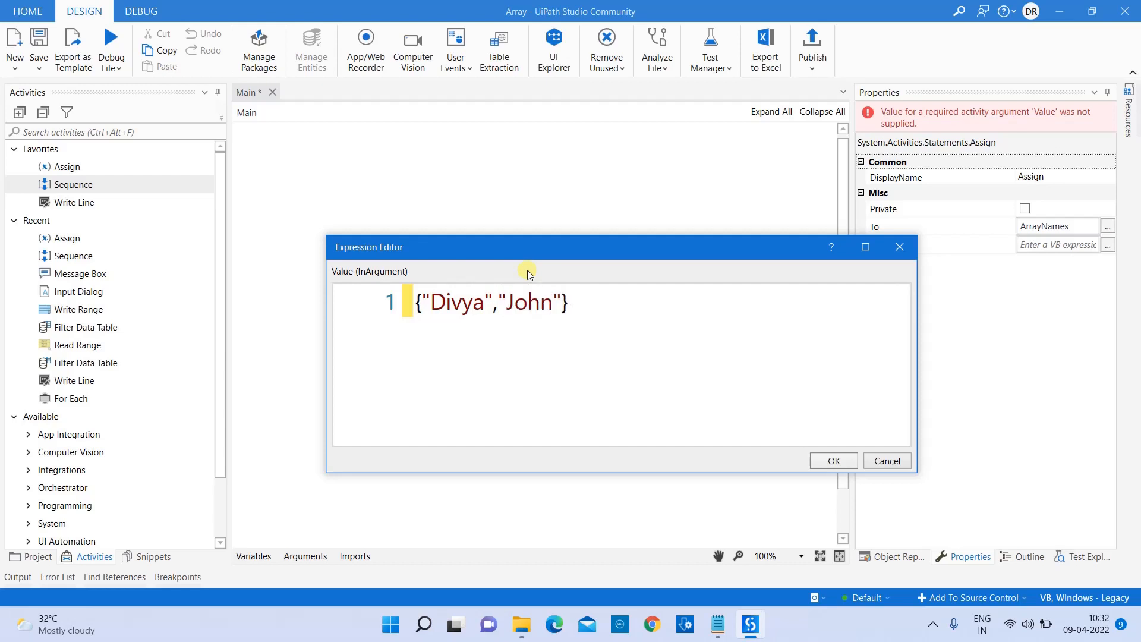
type(",\"\"")
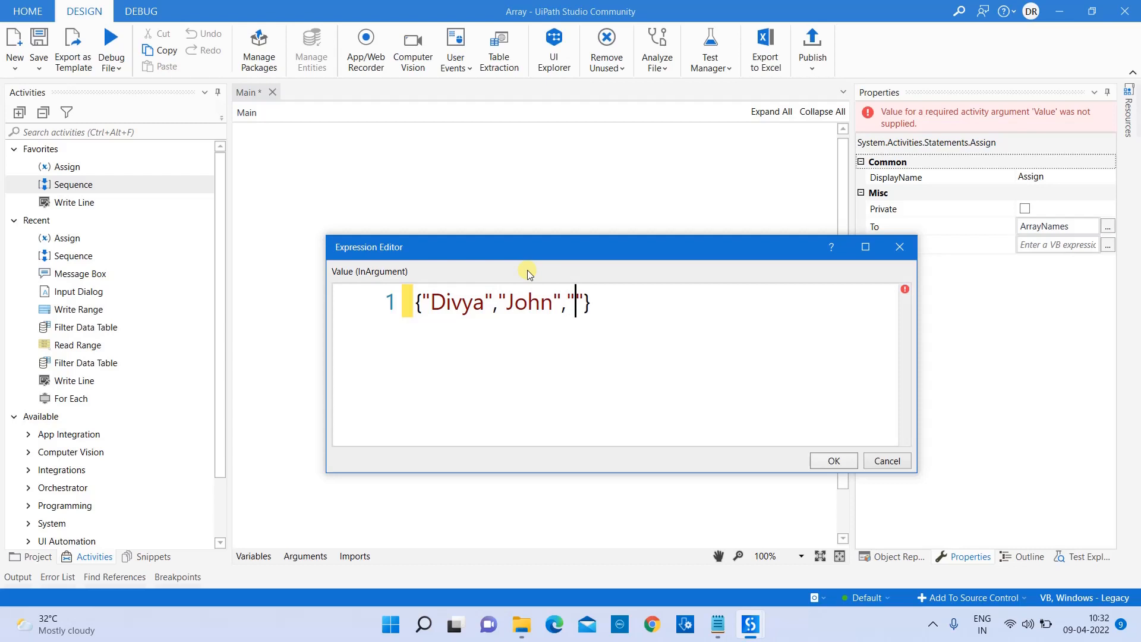
type("Ram")
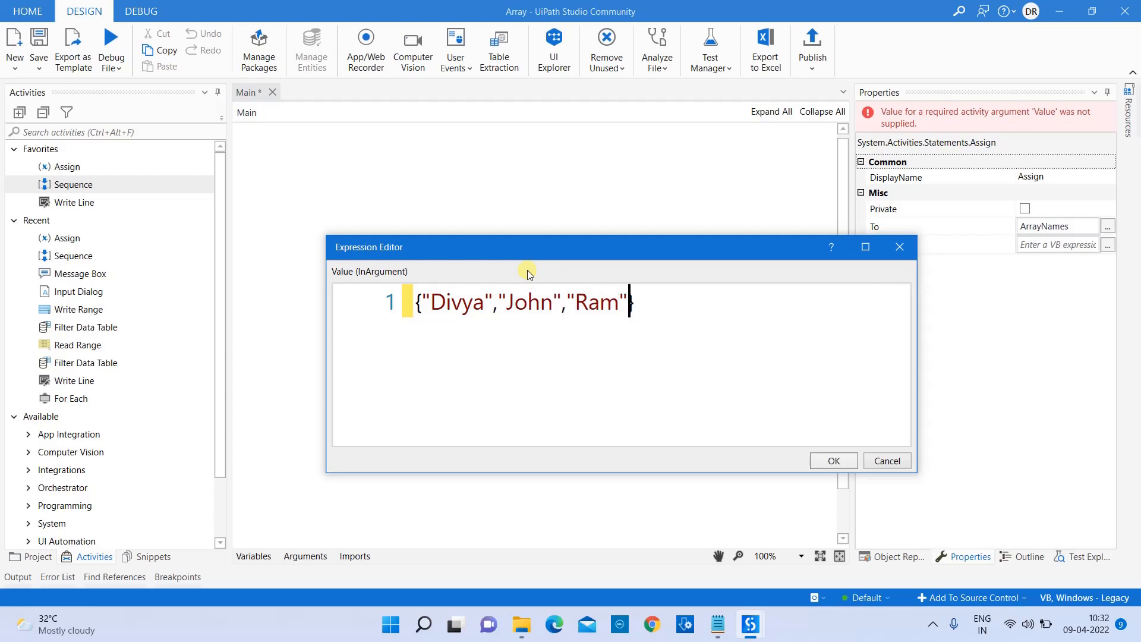
type(",")
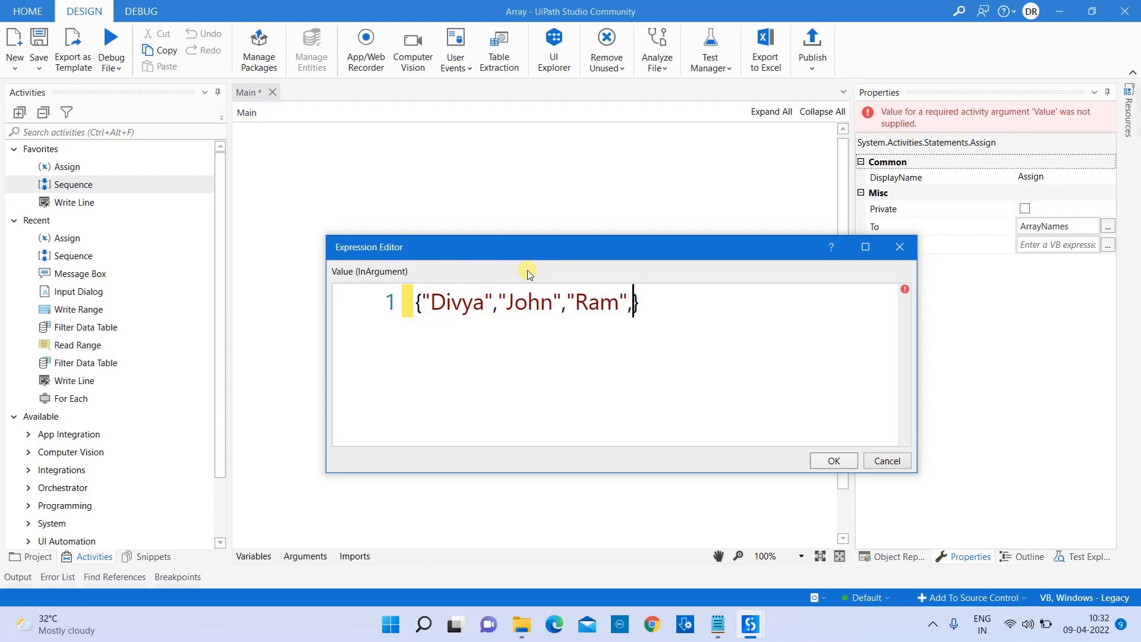
type("\"Priya\"")
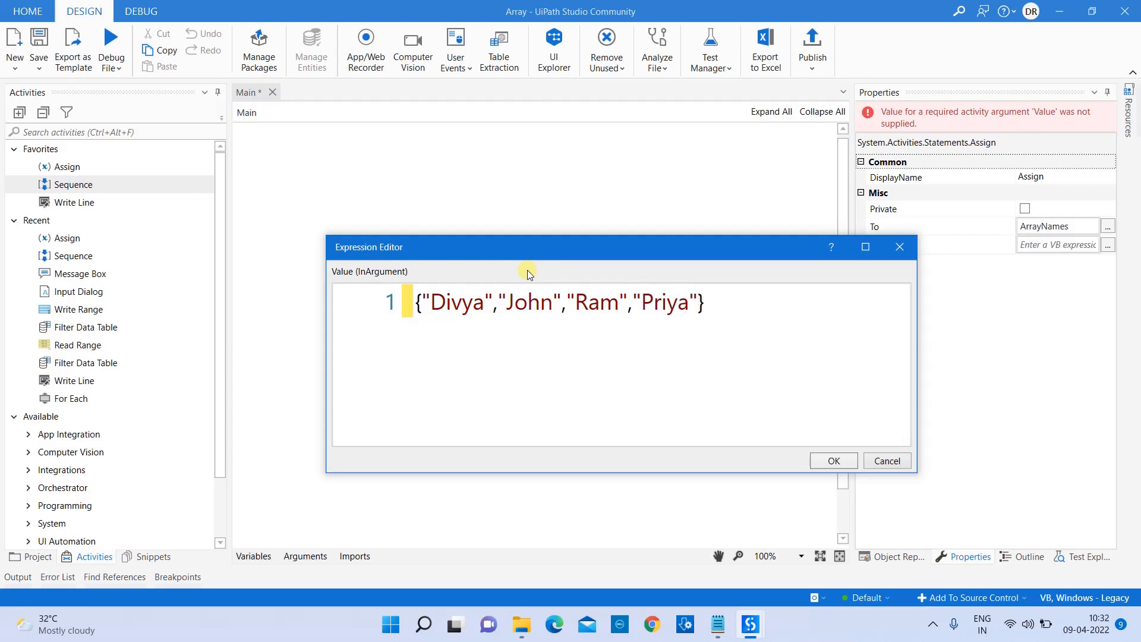
type(",\"\"")
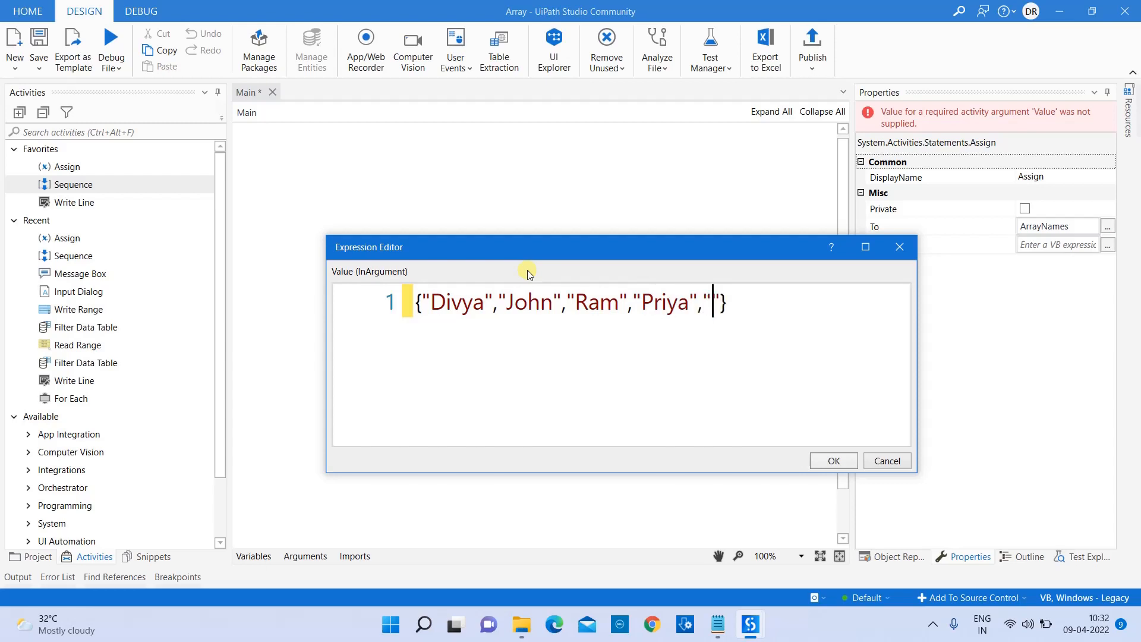
type("Ritik")
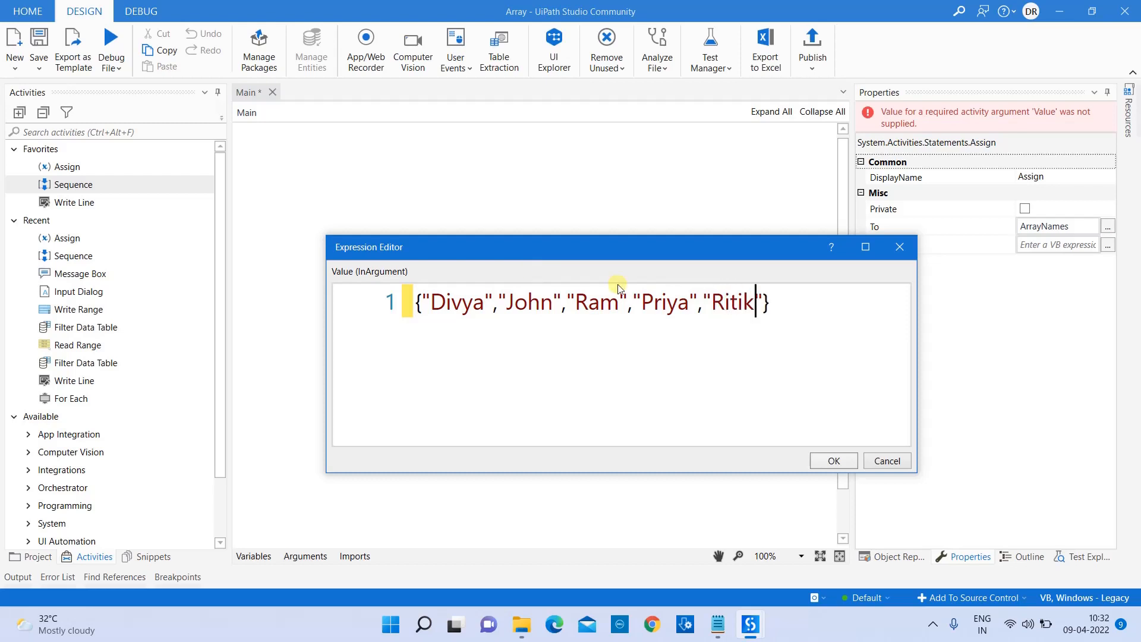
mouse_move(457, 311)
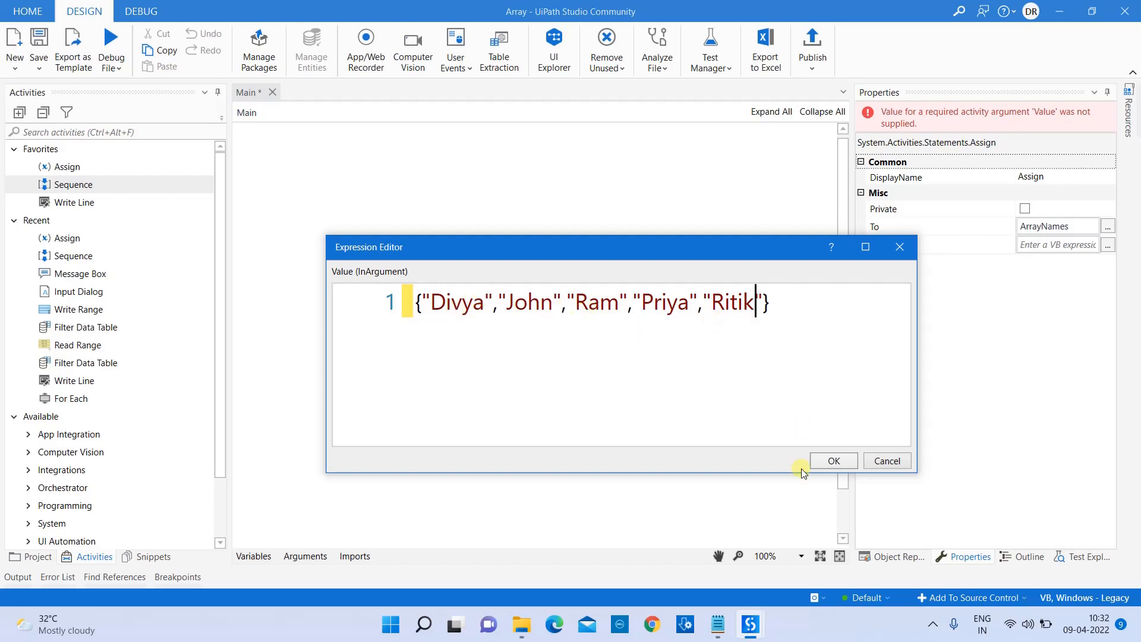
Step: Confirm the names array value and inspect the Assign's type-mismatch error in the Variables panel
left_click(833, 462)
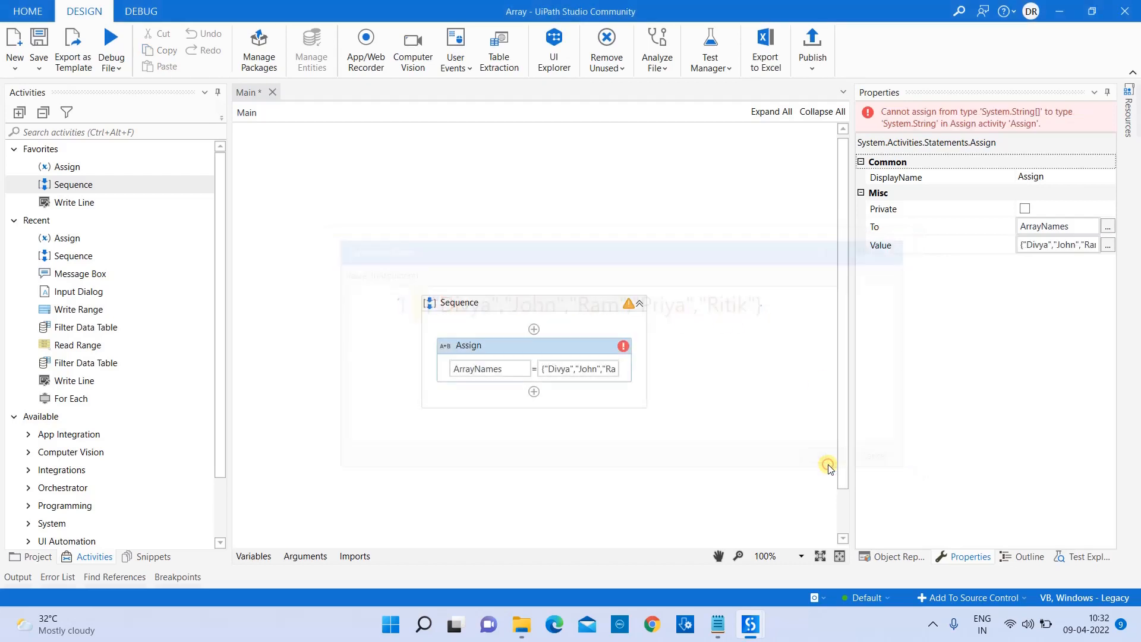
mouse_move(623, 347)
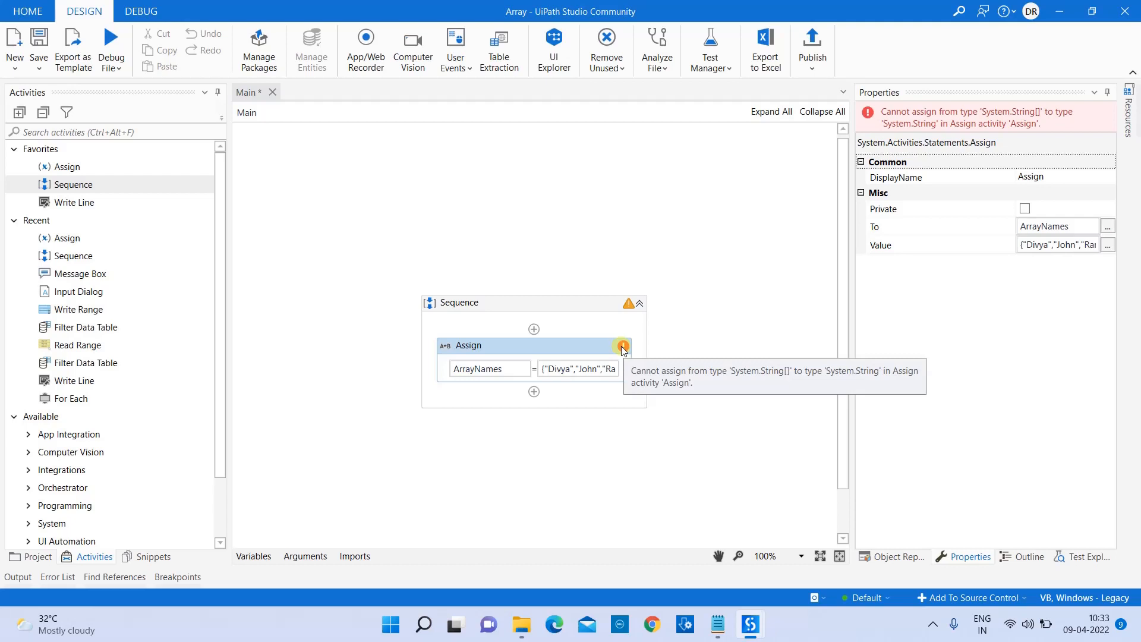
left_click(571, 369)
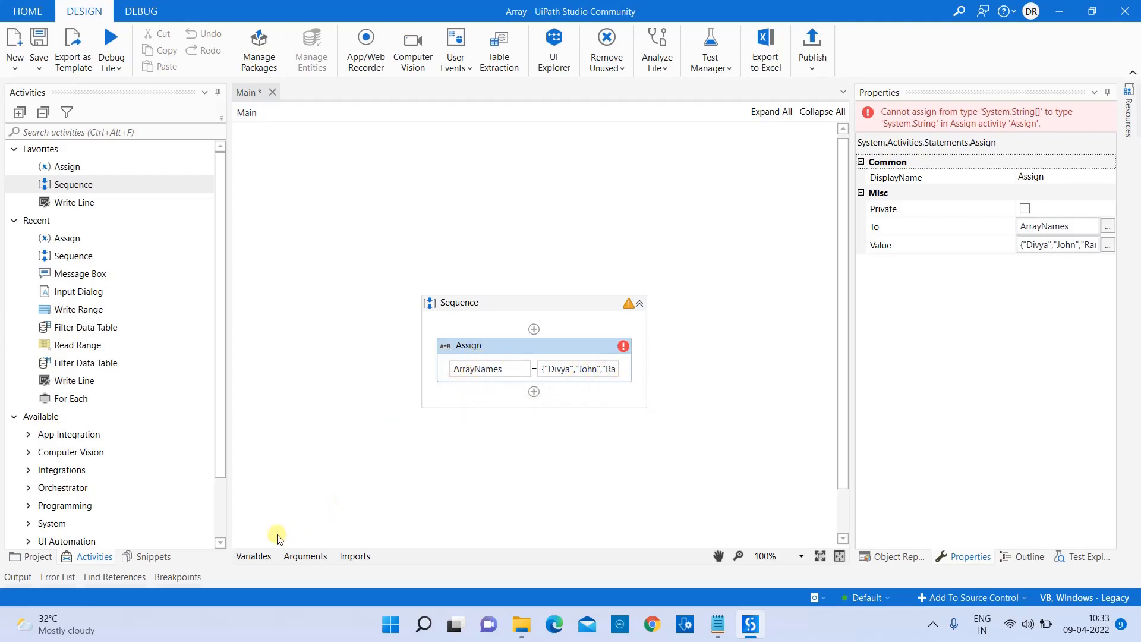
left_click(253, 557)
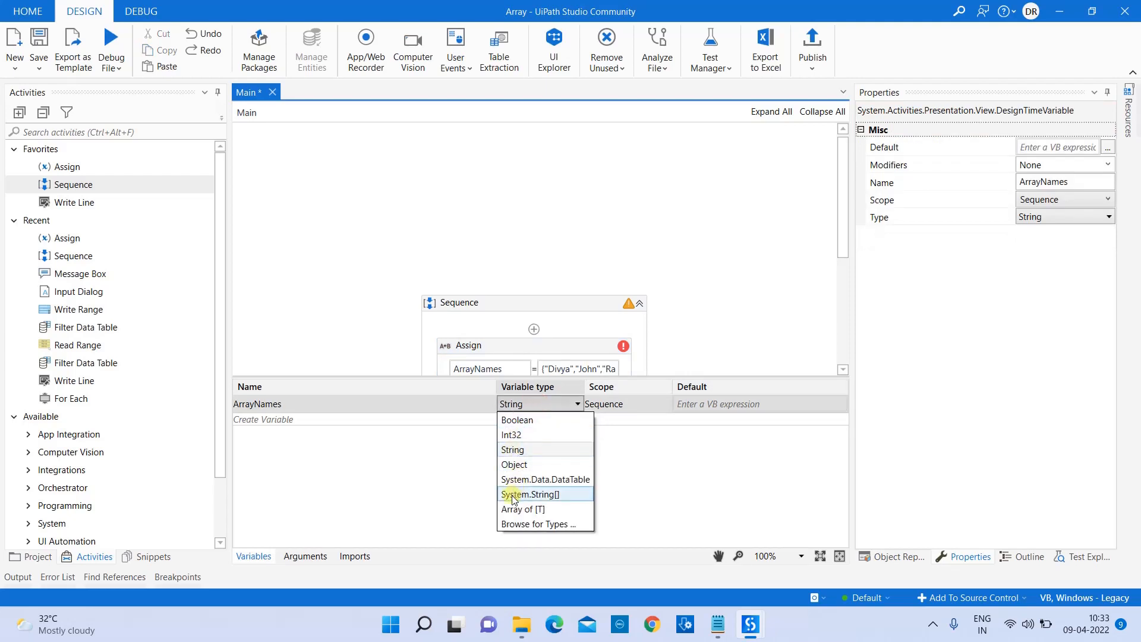
Step: Set ArrayNames' variable type to Array of String, clearing the error
left_click(530, 495)
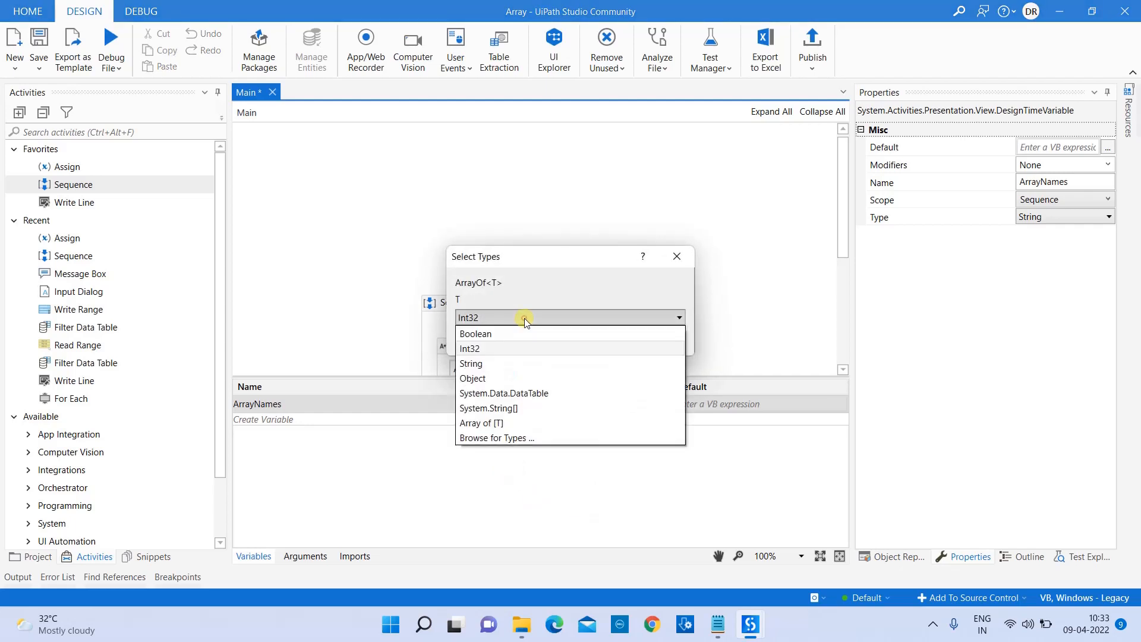
mouse_move(480, 366)
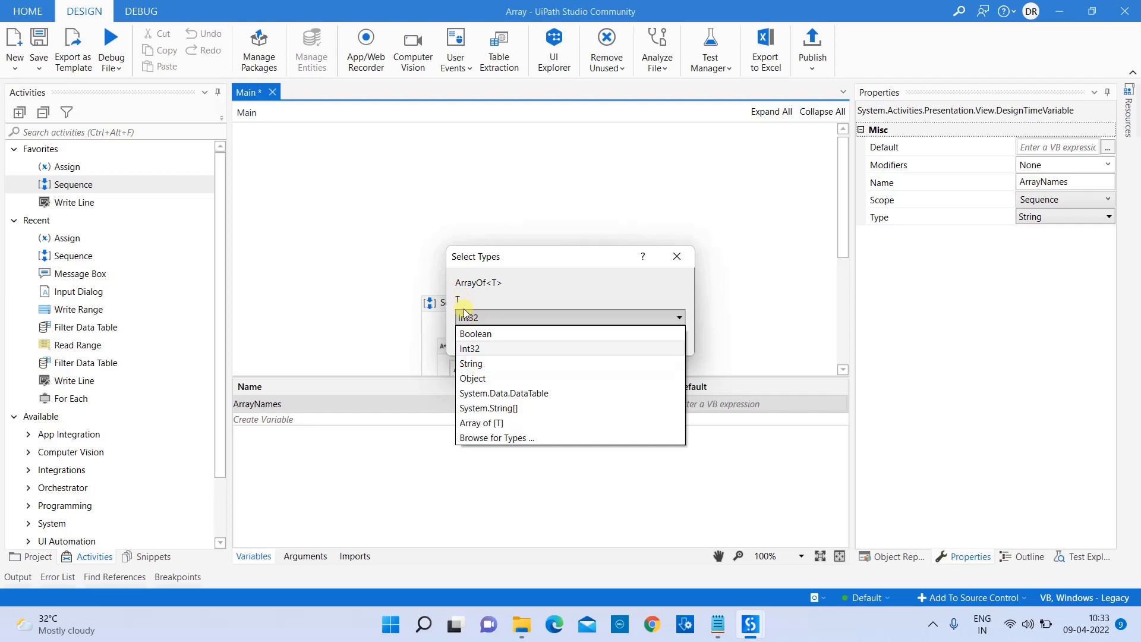
left_click(471, 364)
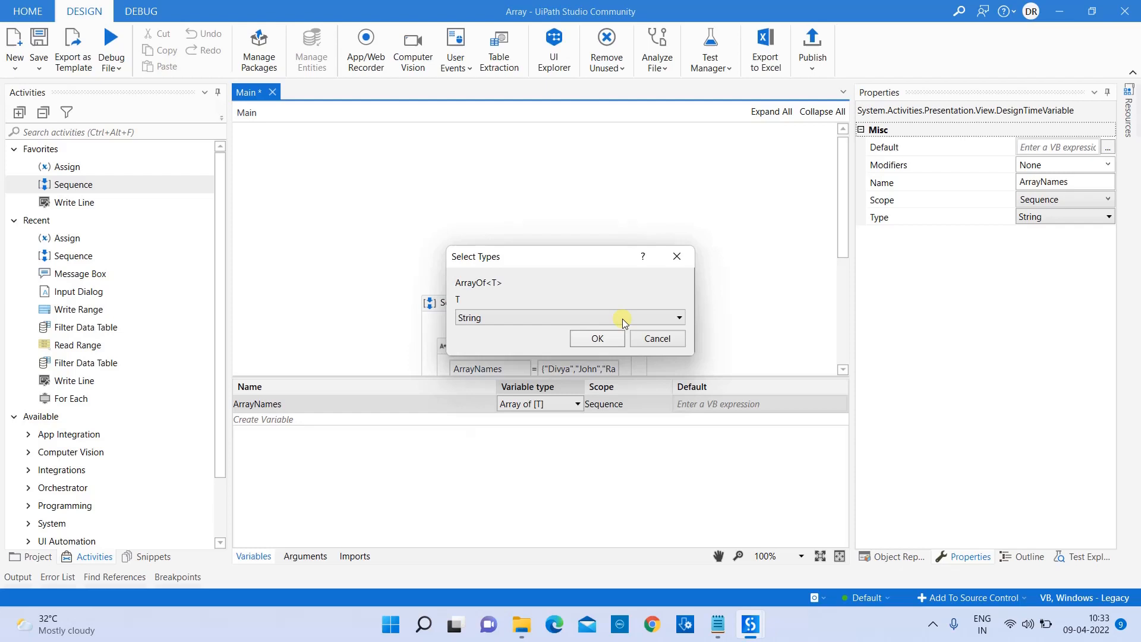
left_click(597, 339)
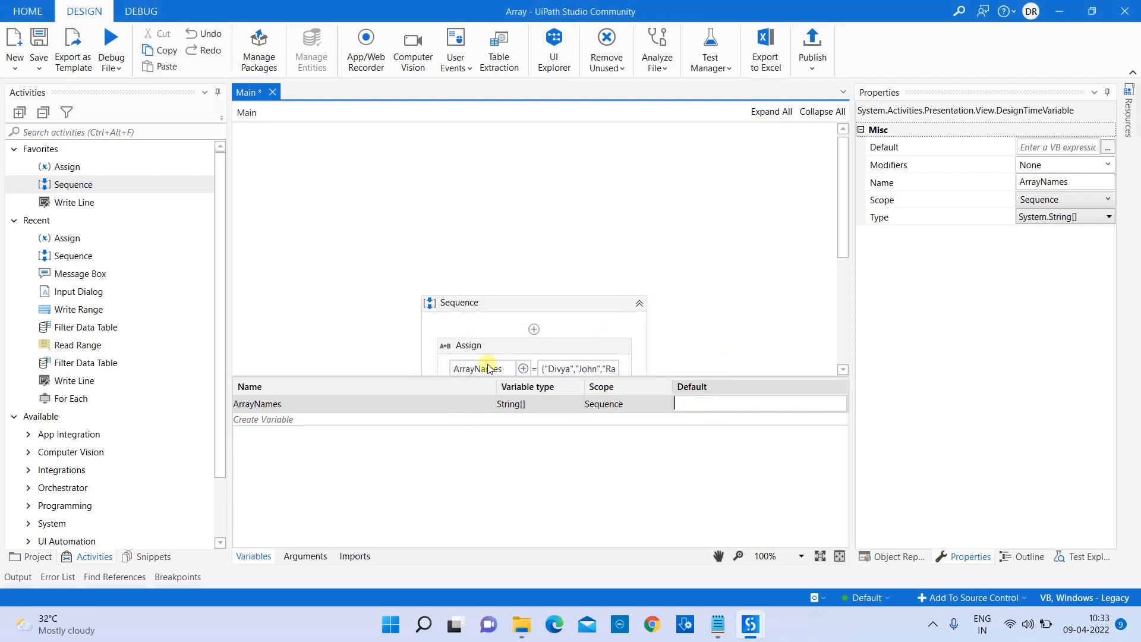
mouse_move(411, 423)
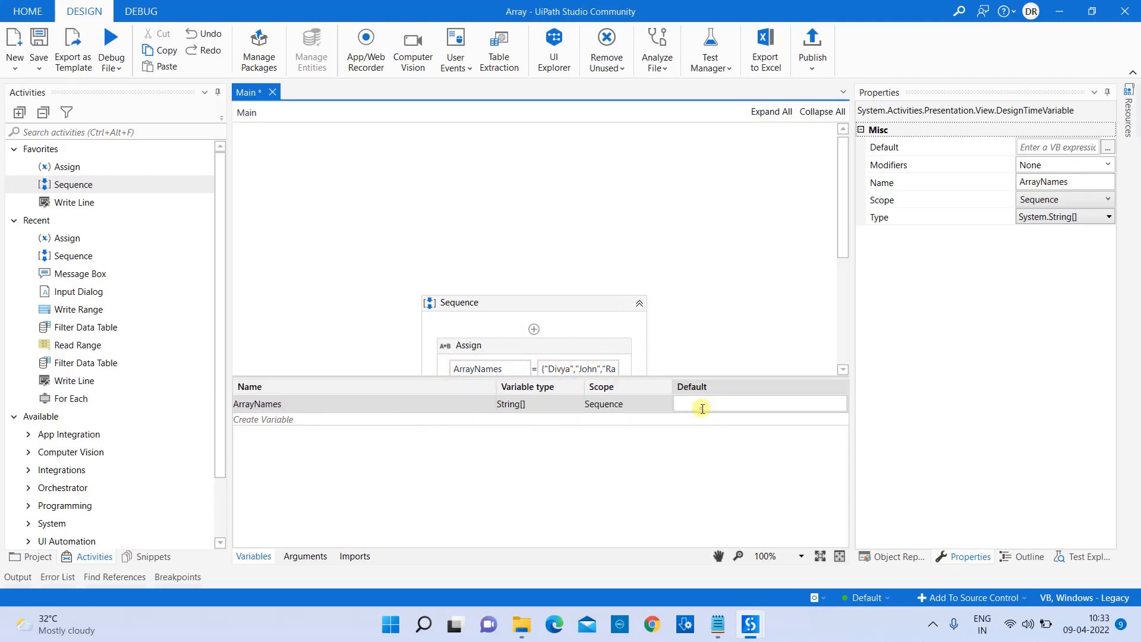
Step: Give ArrayNames a 'new String' default value expression
type("n")
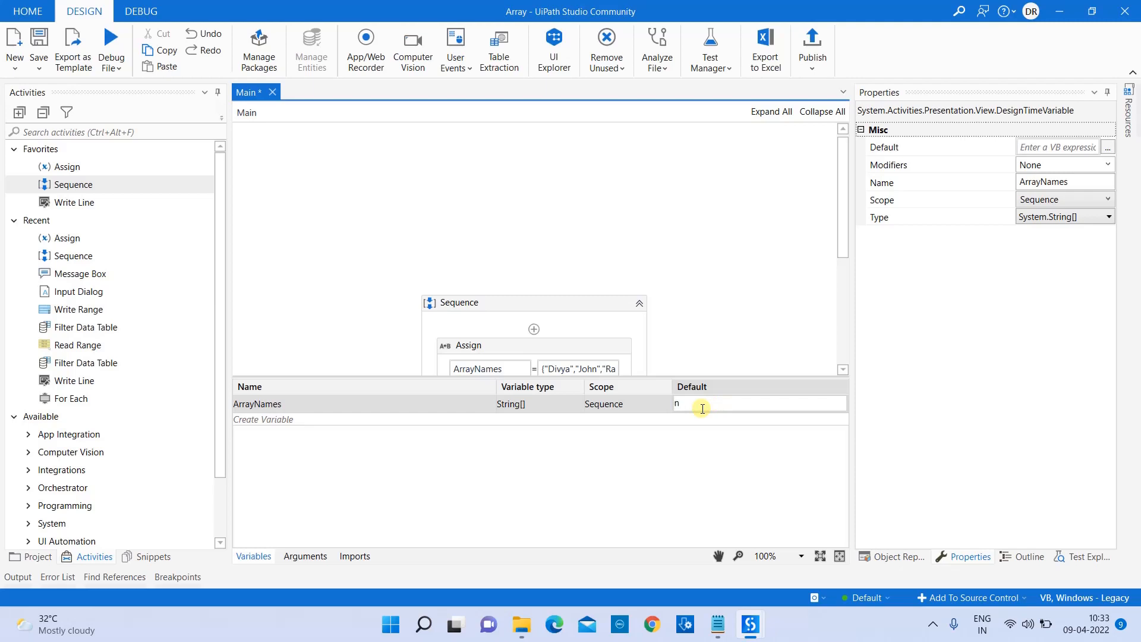
type("ewn")
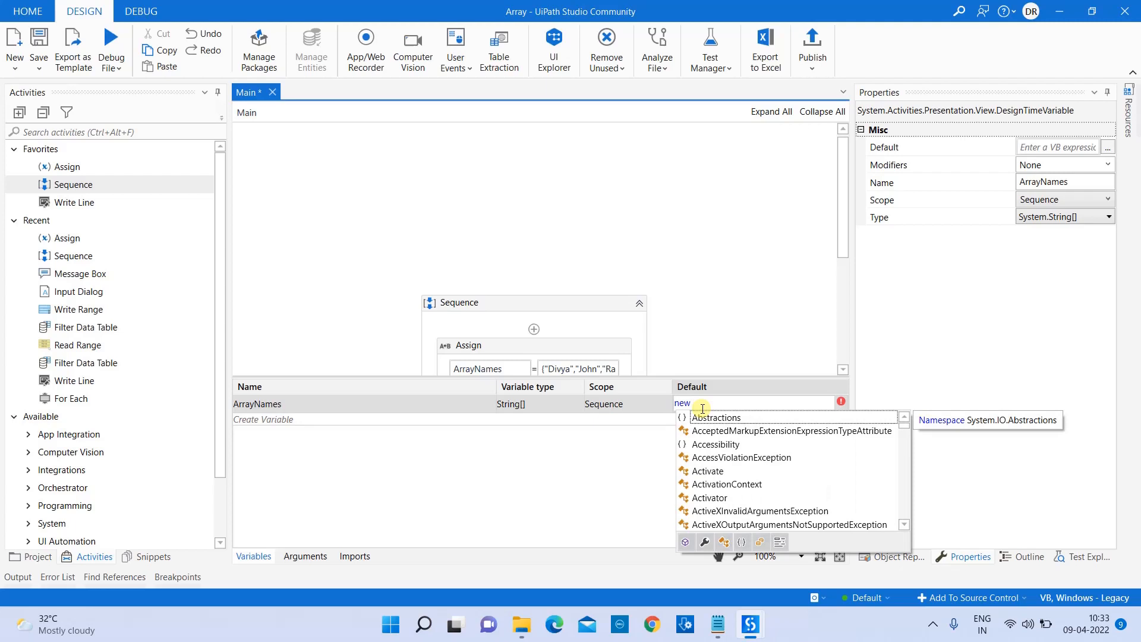
type("string")
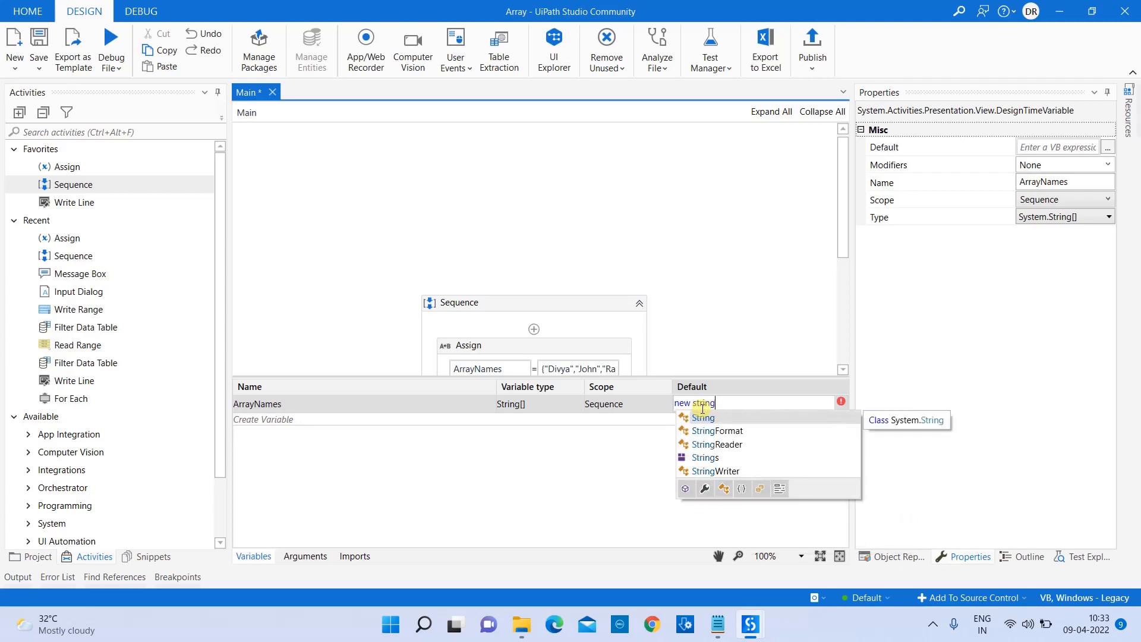
left_click(703, 417)
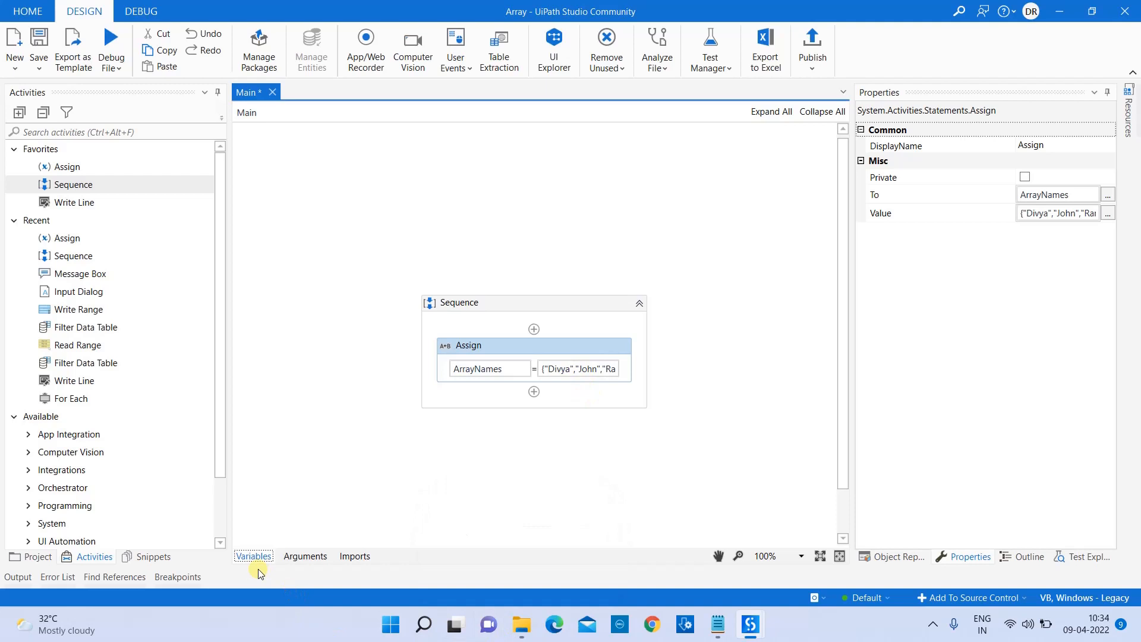
Step: Reopen the ArrayNames value in the larger expression editor
left_click(534, 392)
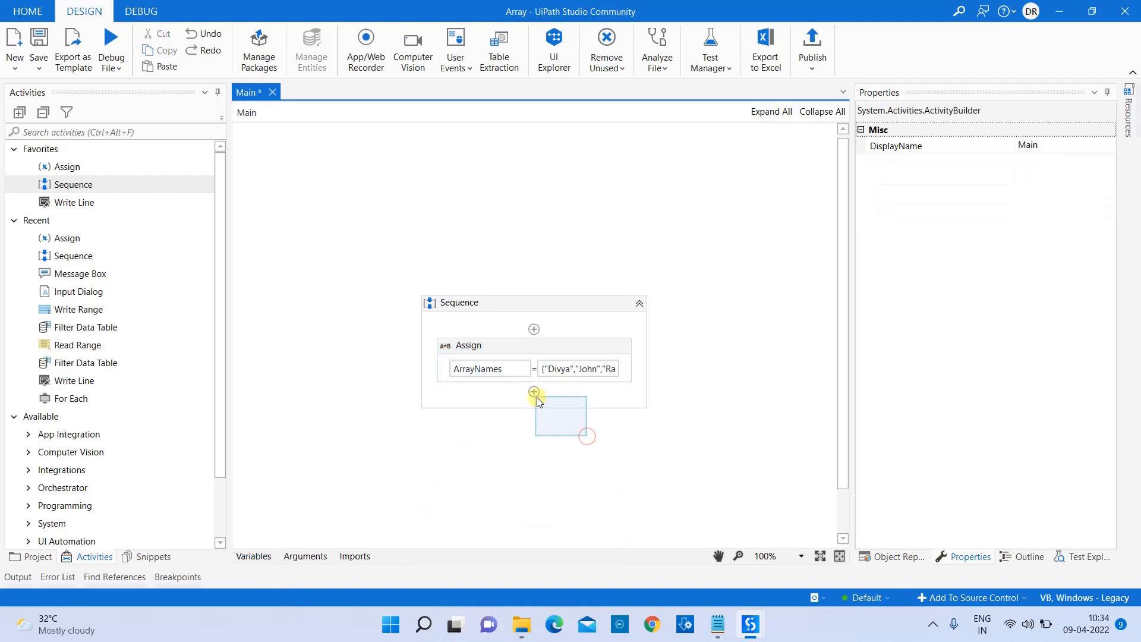
left_click(534, 392)
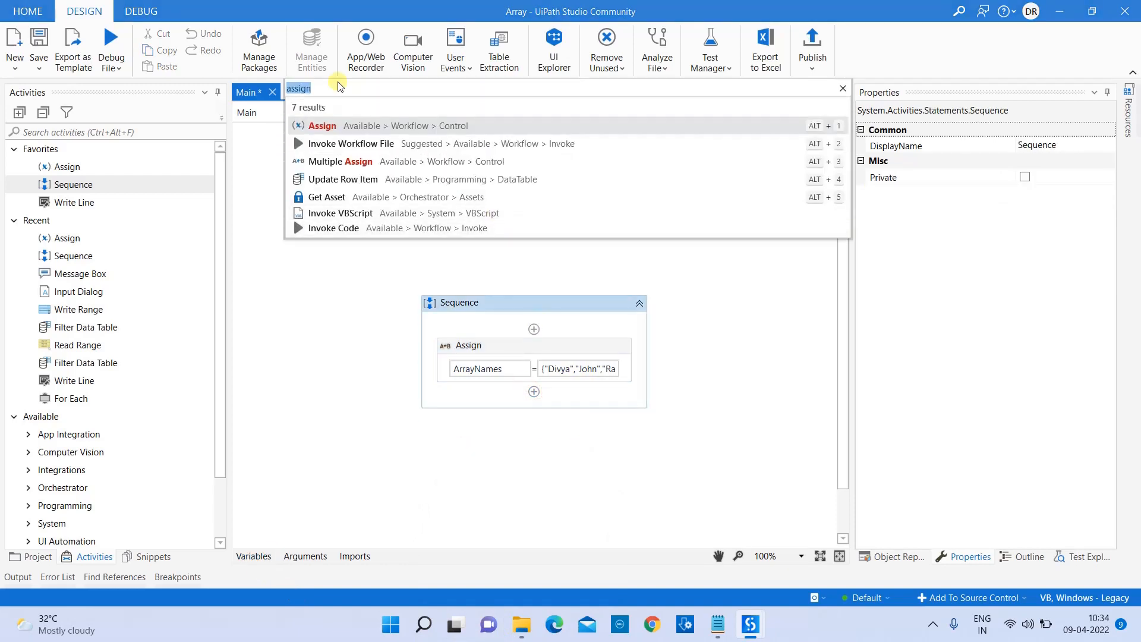
mouse_move(468, 475)
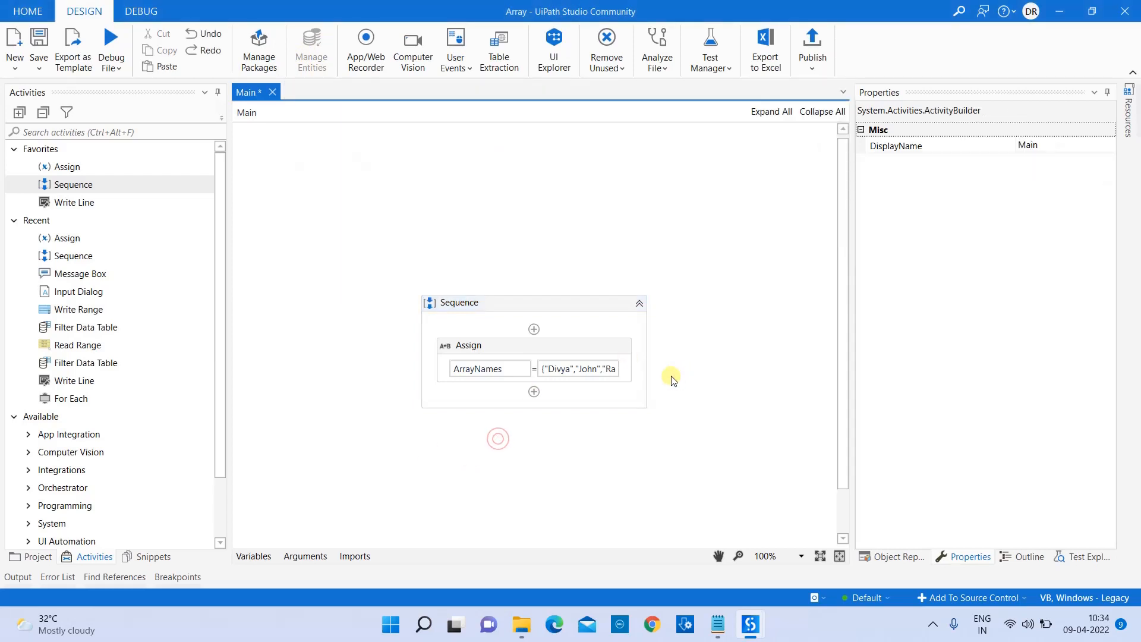
left_click(613, 369)
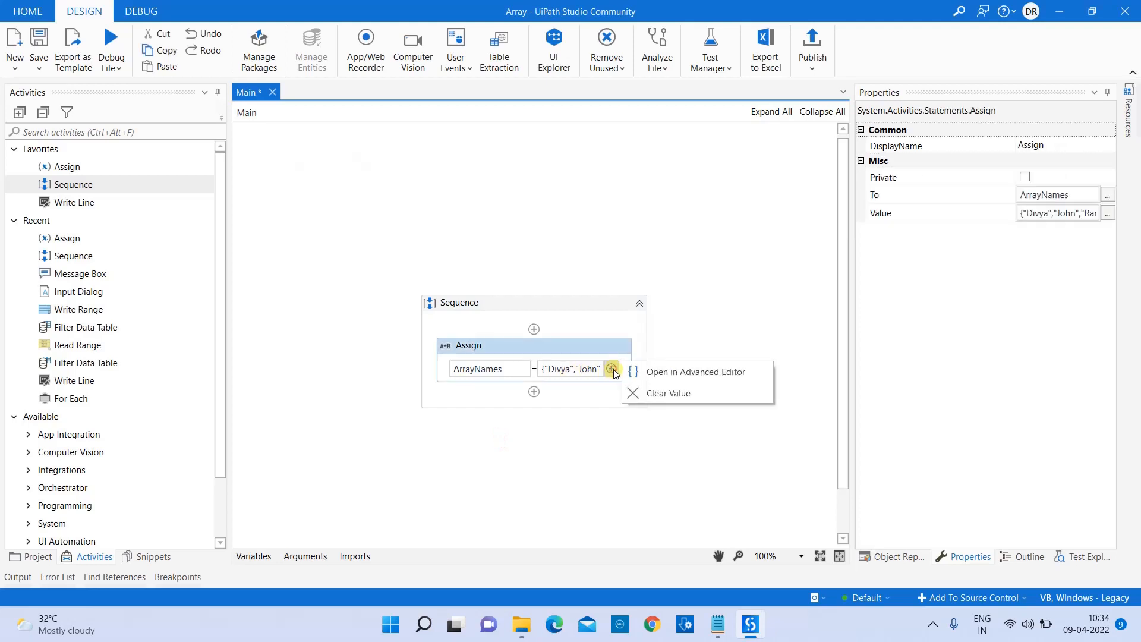
left_click(695, 372)
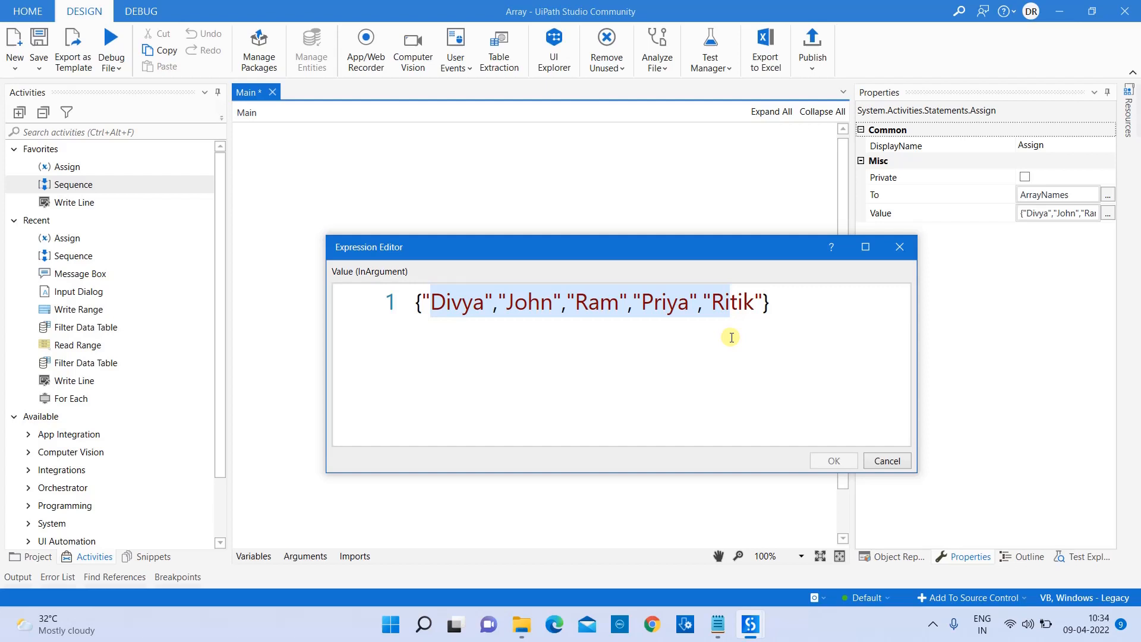
left_click(731, 303)
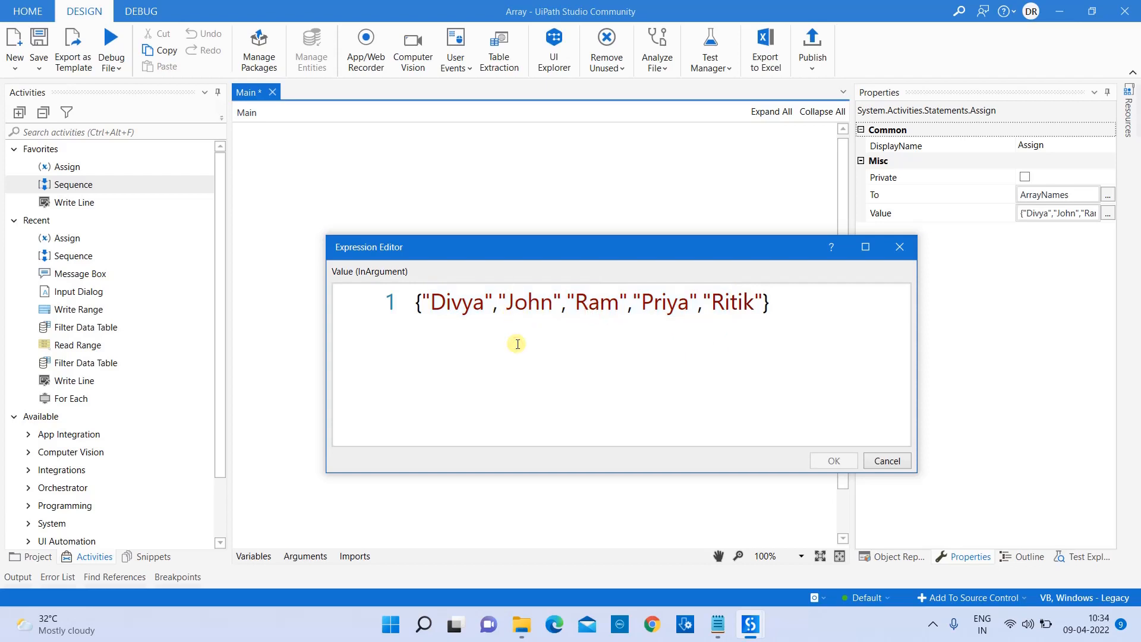
mouse_move(451, 320)
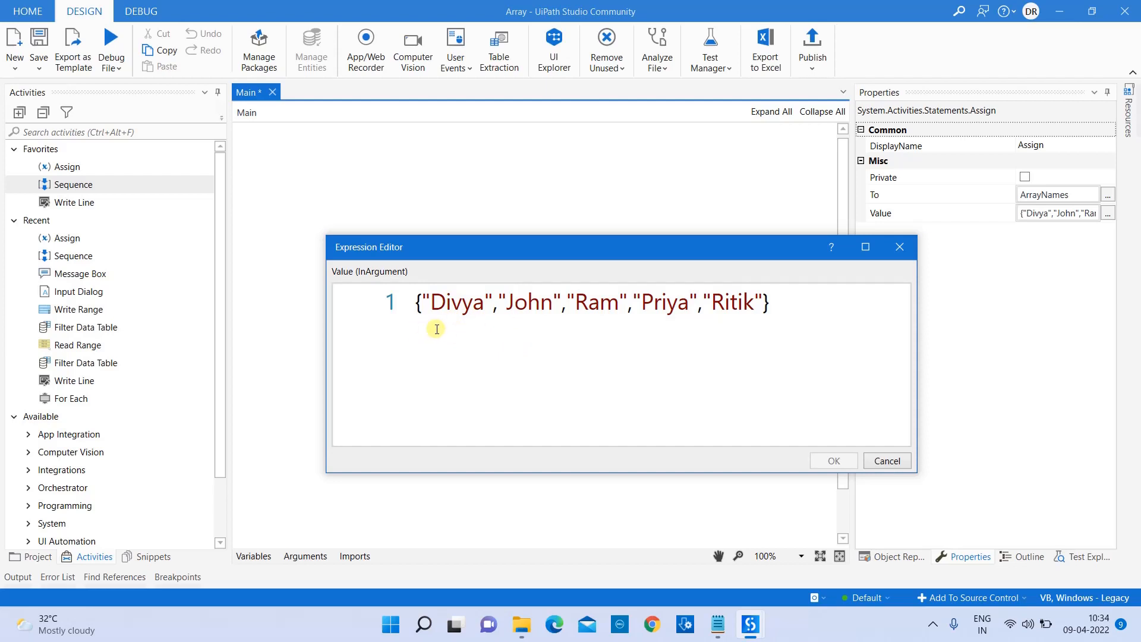
Step: Review the names Divya, John and Priya in the array, then cancel without changes
double_click(454, 302)
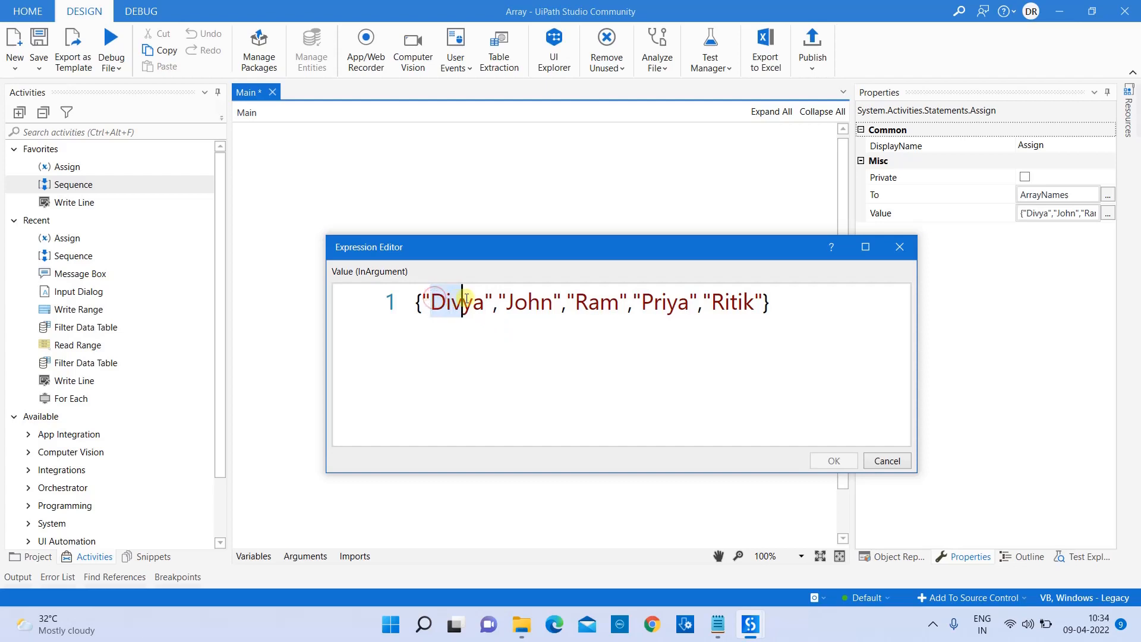
left_click(506, 302)
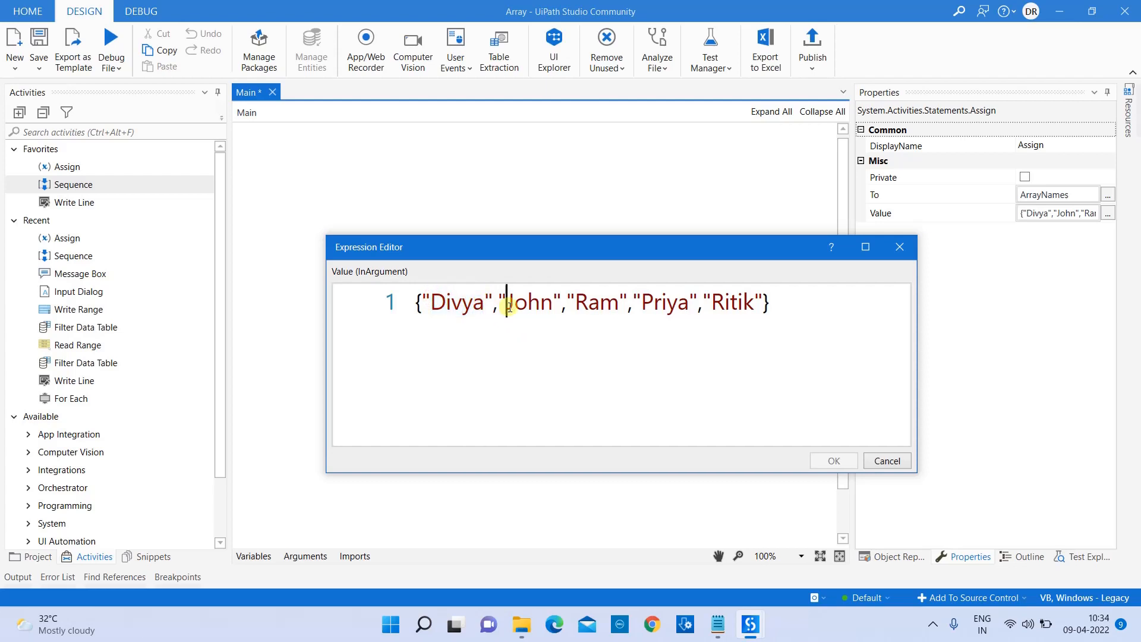
double_click(527, 302)
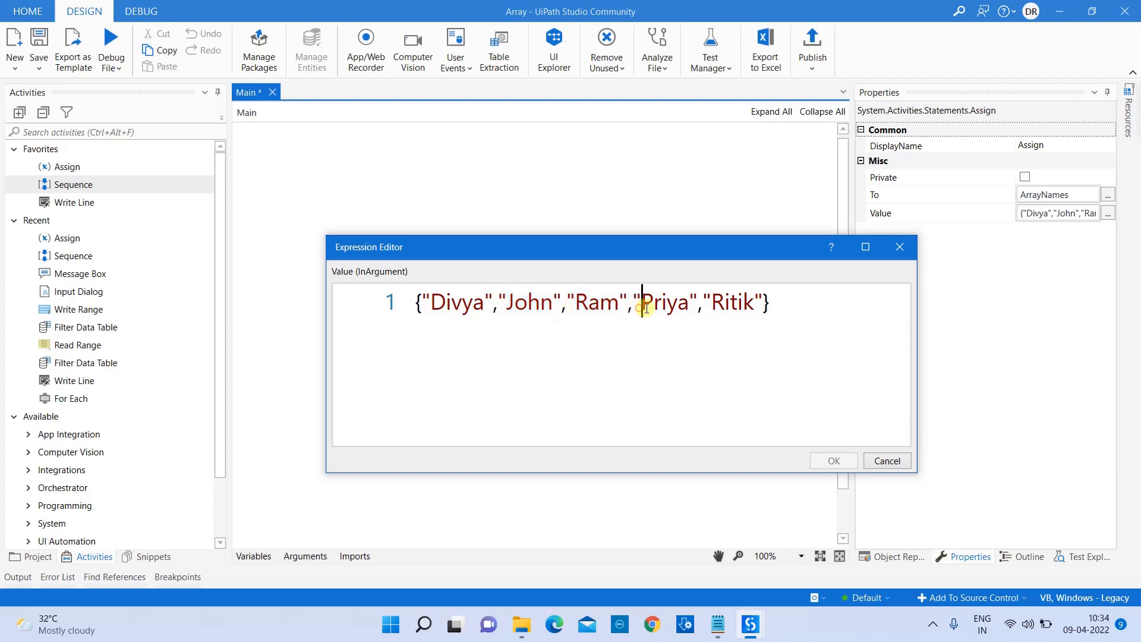
left_click(796, 311)
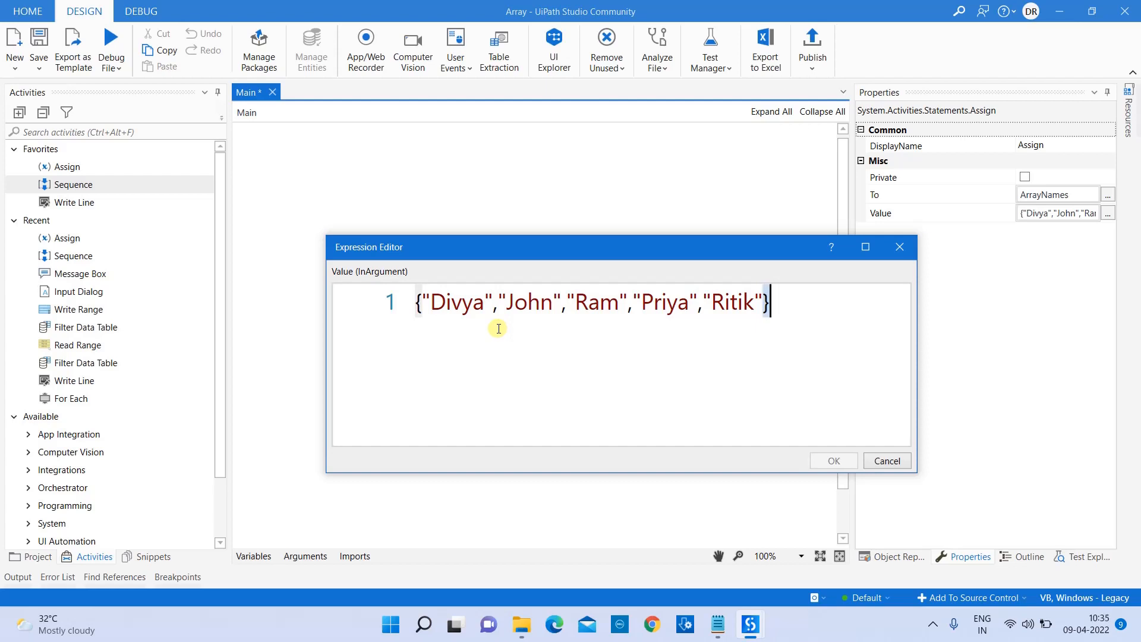
mouse_move(903, 342)
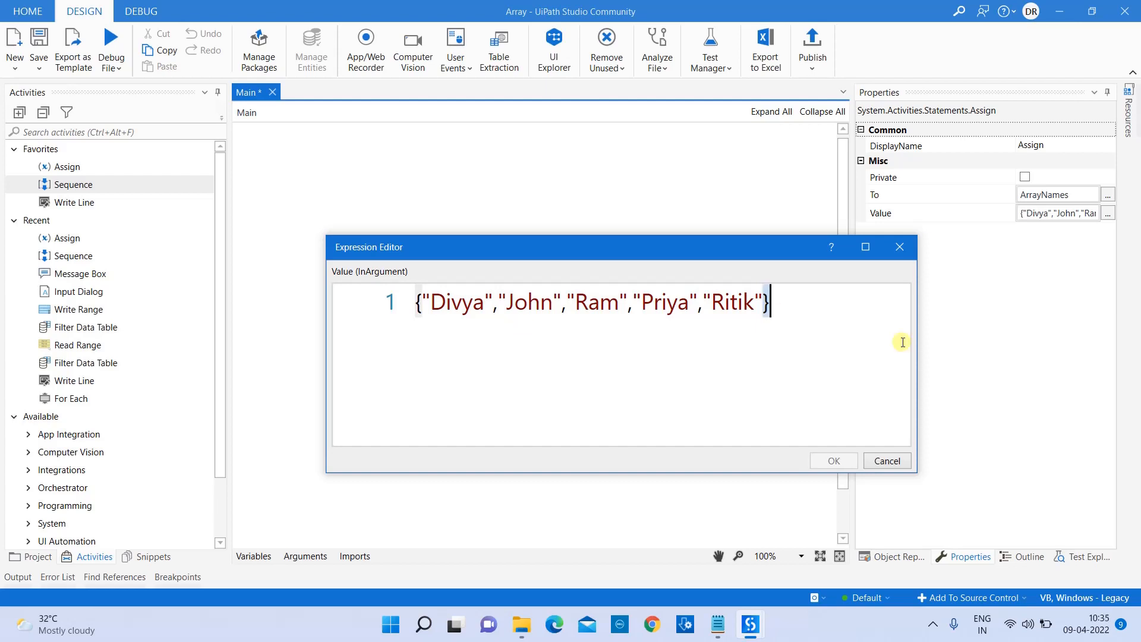
mouse_move(497, 327)
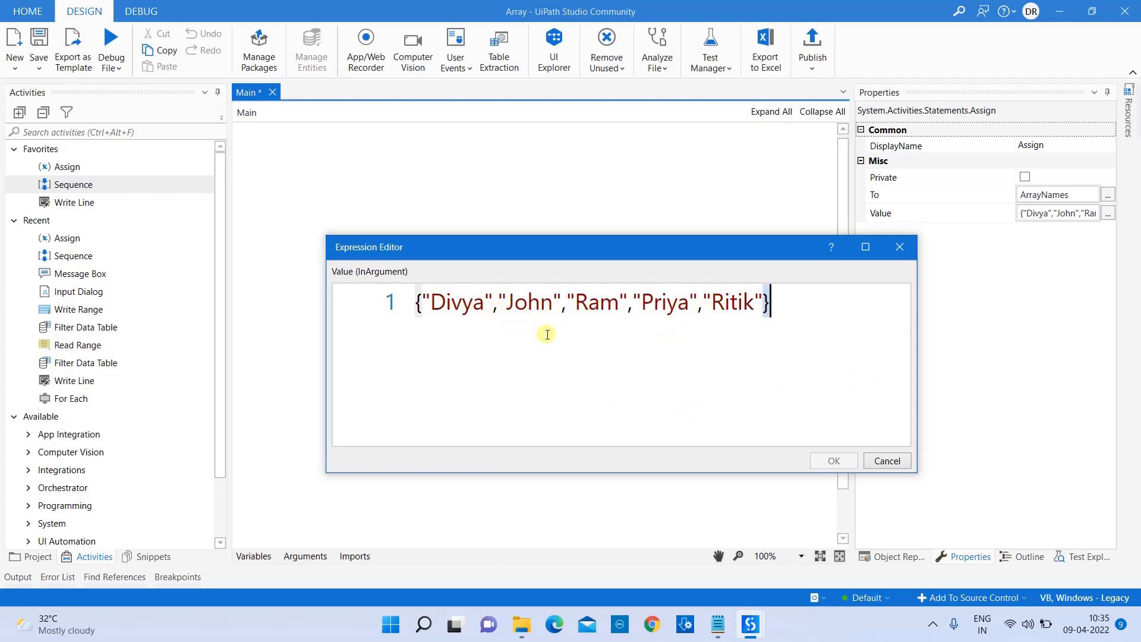
left_click(451, 302)
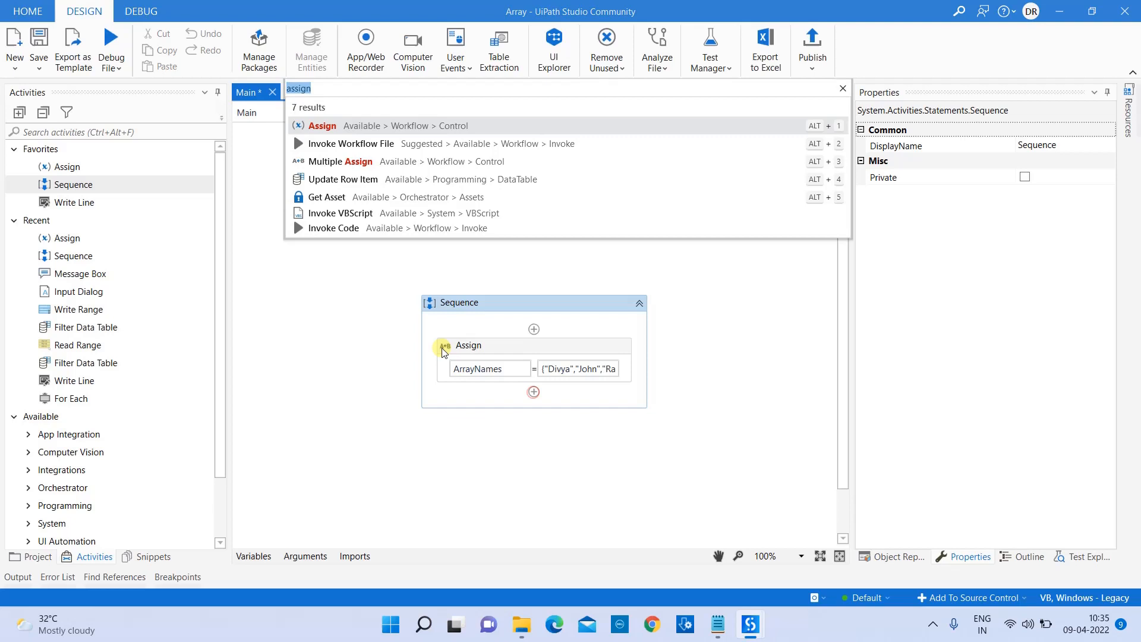
Step: Add a Message Box after the Assign with text ArrayNames(0)
type("messag")
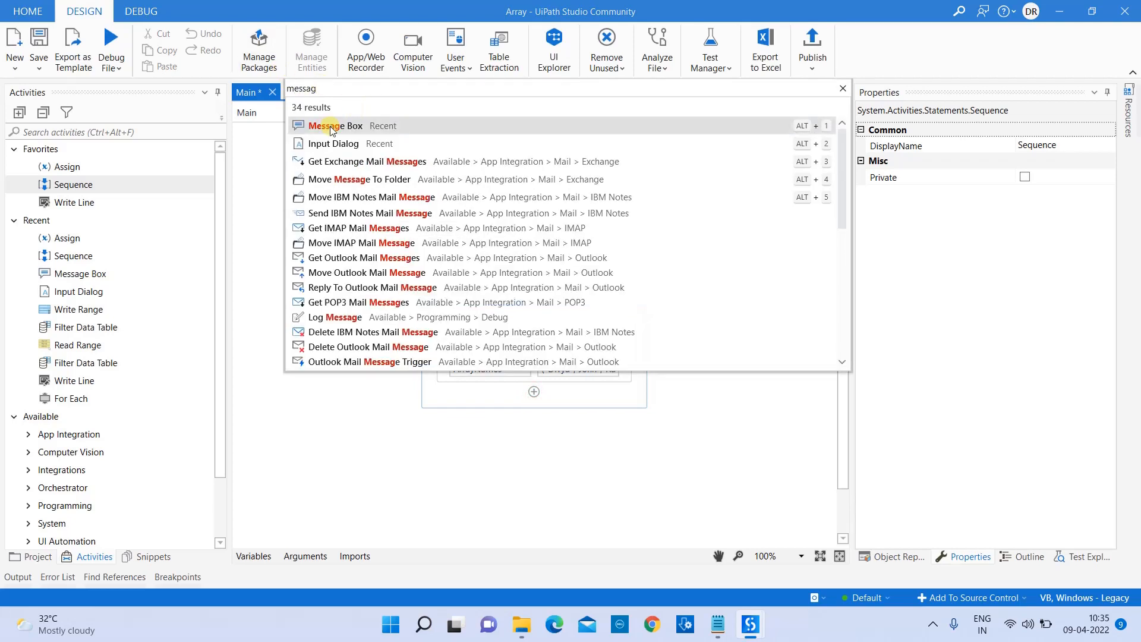
left_click(332, 126)
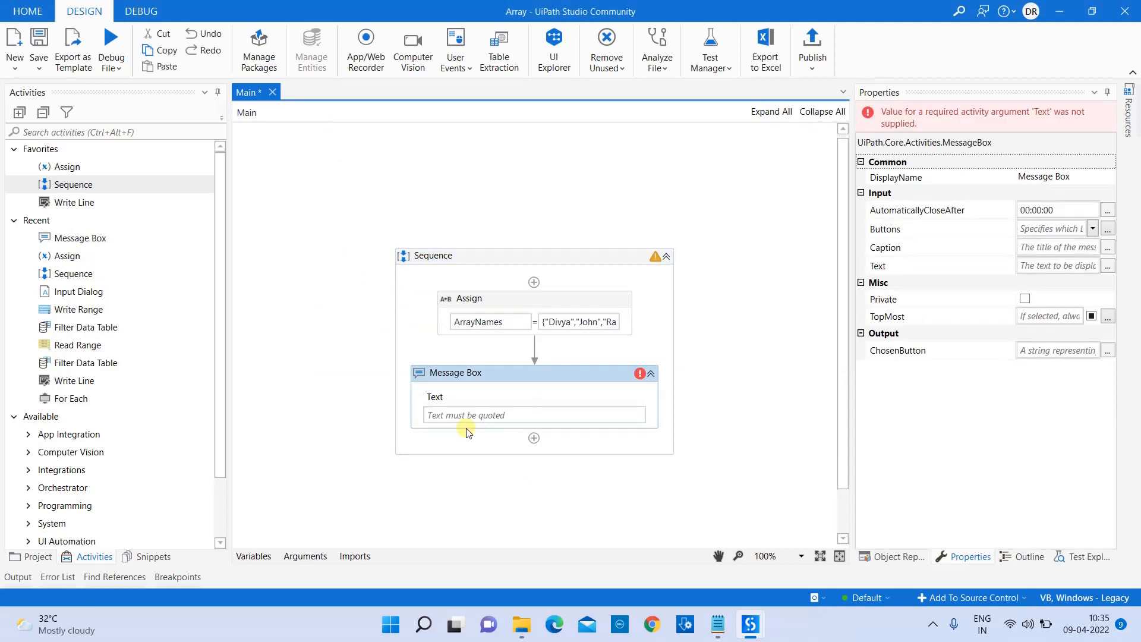
type("ar")
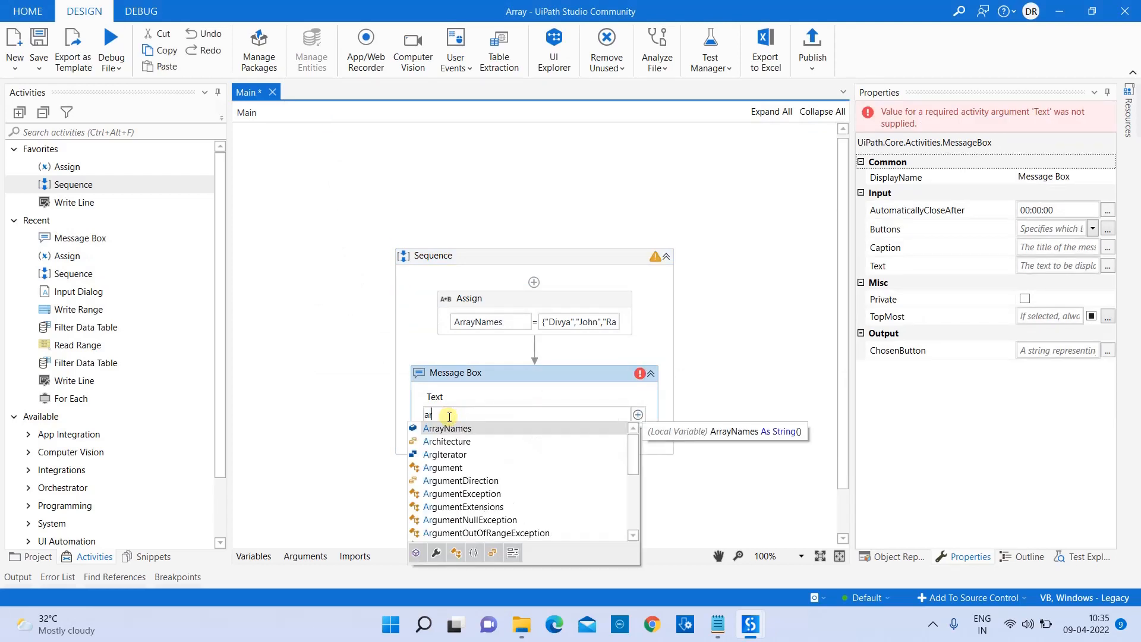
left_click(447, 428)
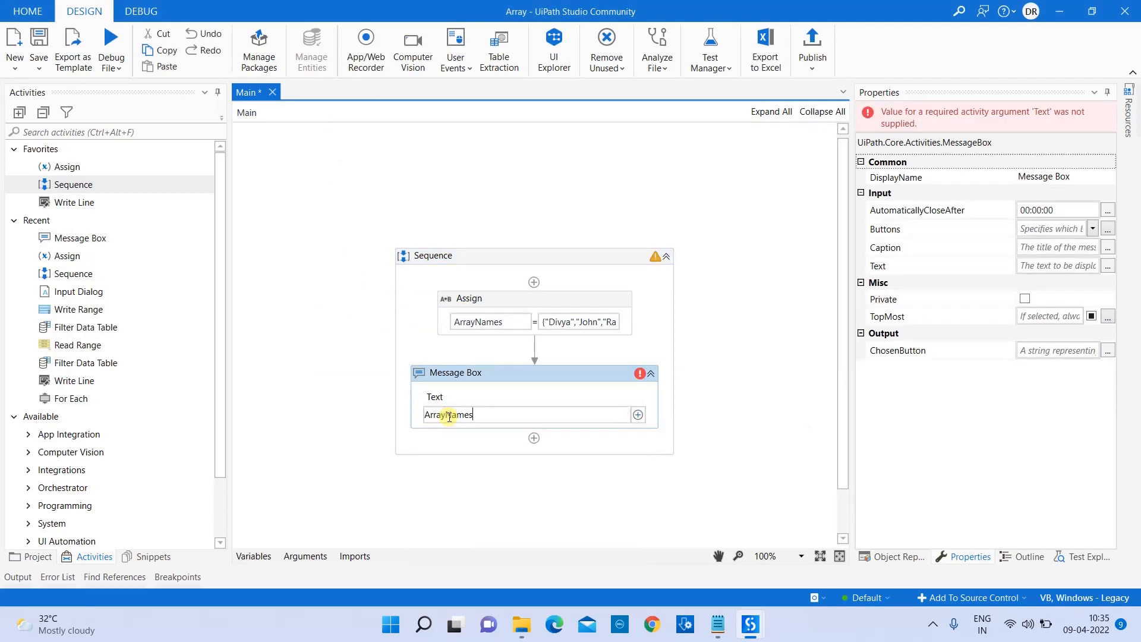
mouse_move(493, 418)
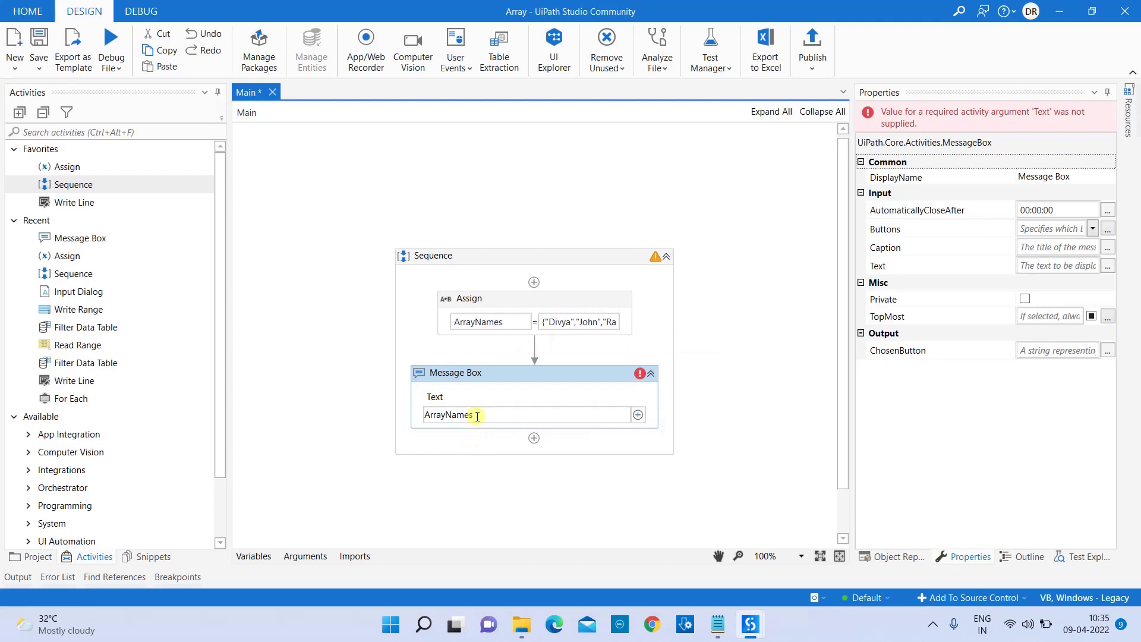
type("(")
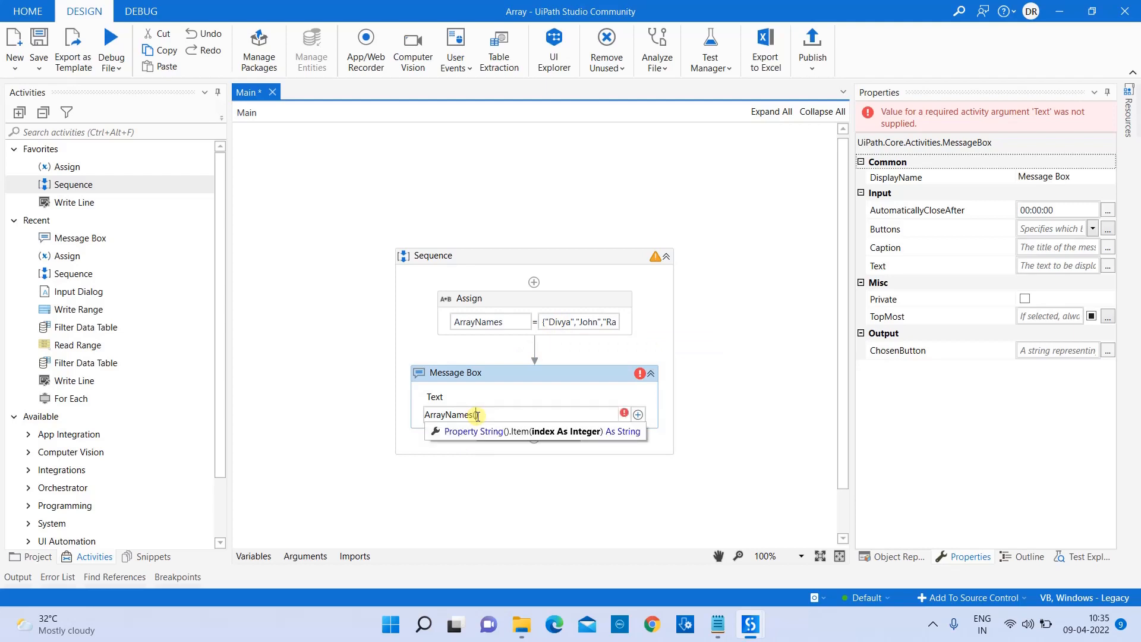
type("(0)")
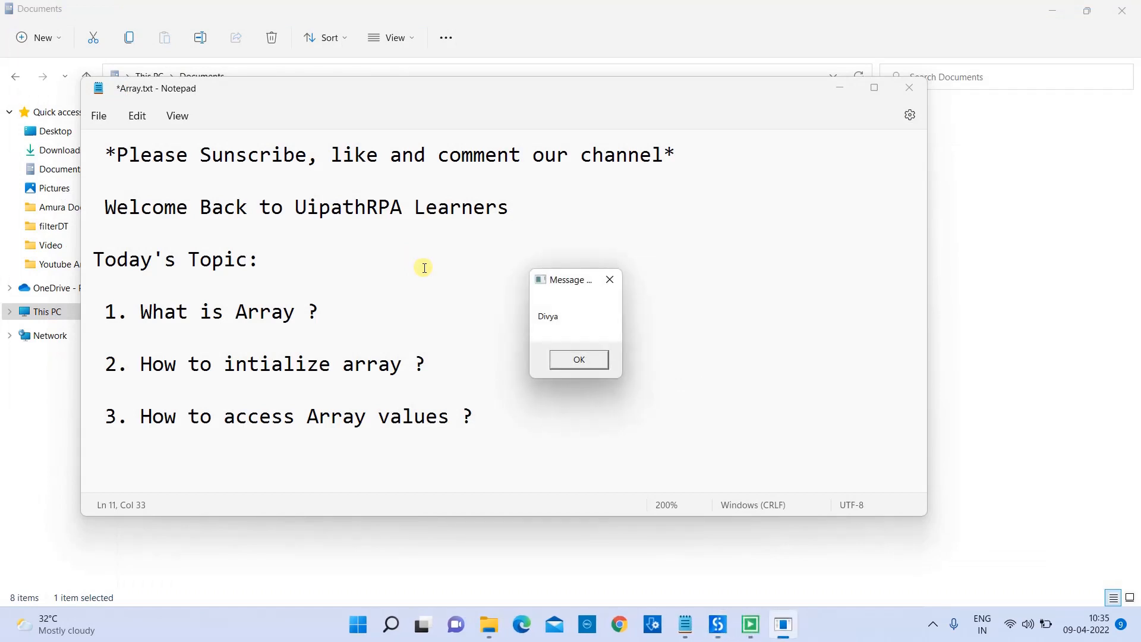
Step: Dismiss the 'Divya' message from the run and return to the designer
left_click(579, 359)
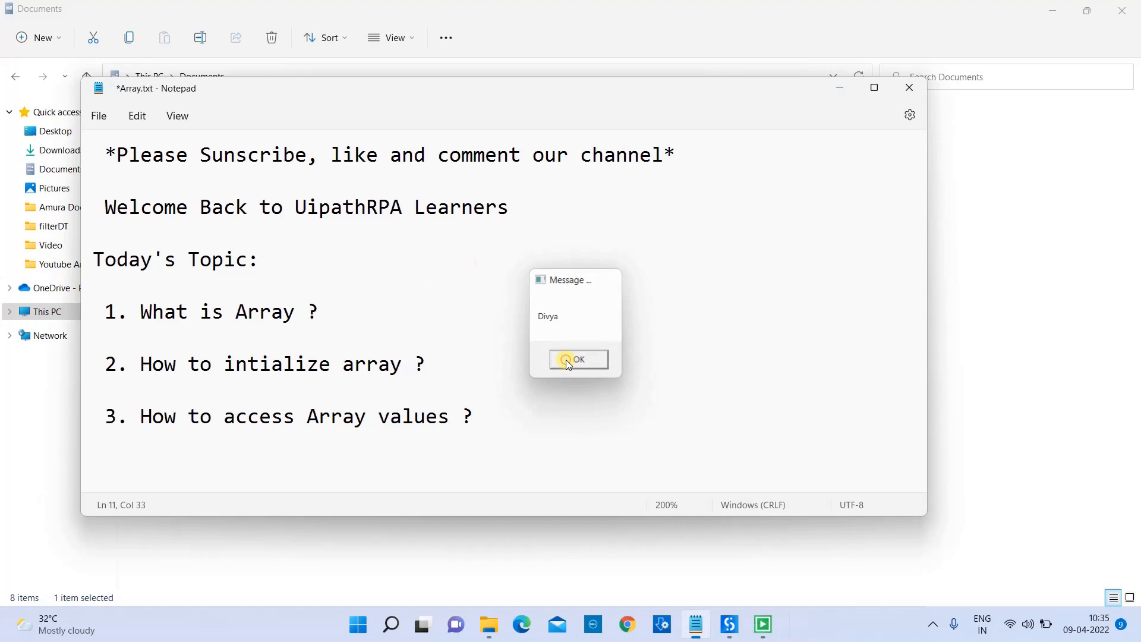
left_click(570, 359)
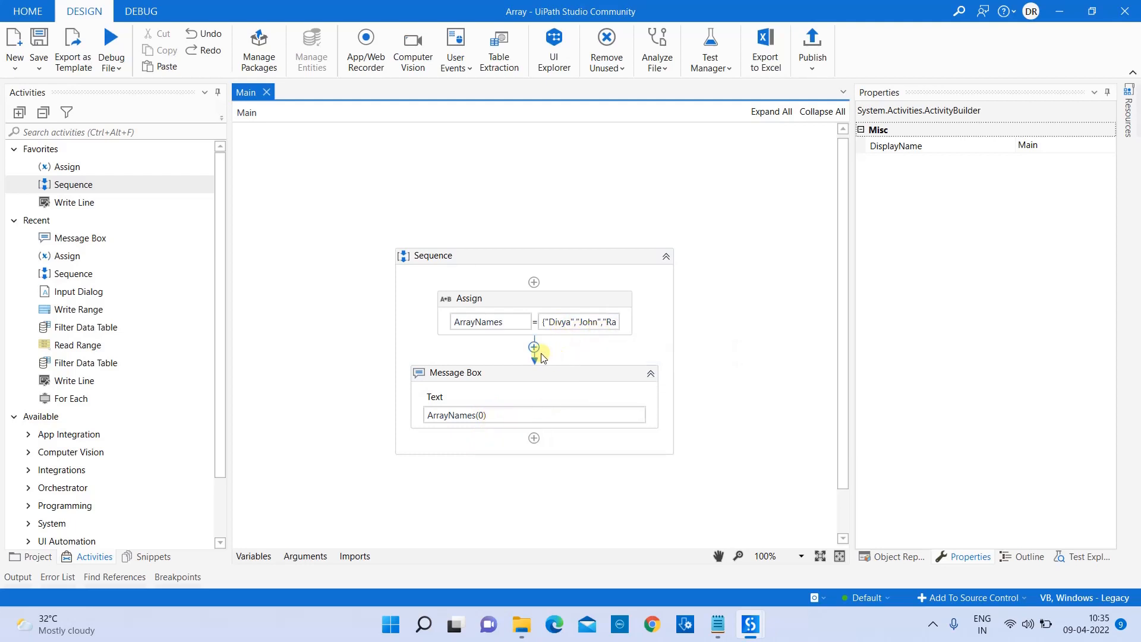
Step: Insert a second Assign before the Message Box targeting a new variable Arrayplaces
left_click(533, 347)
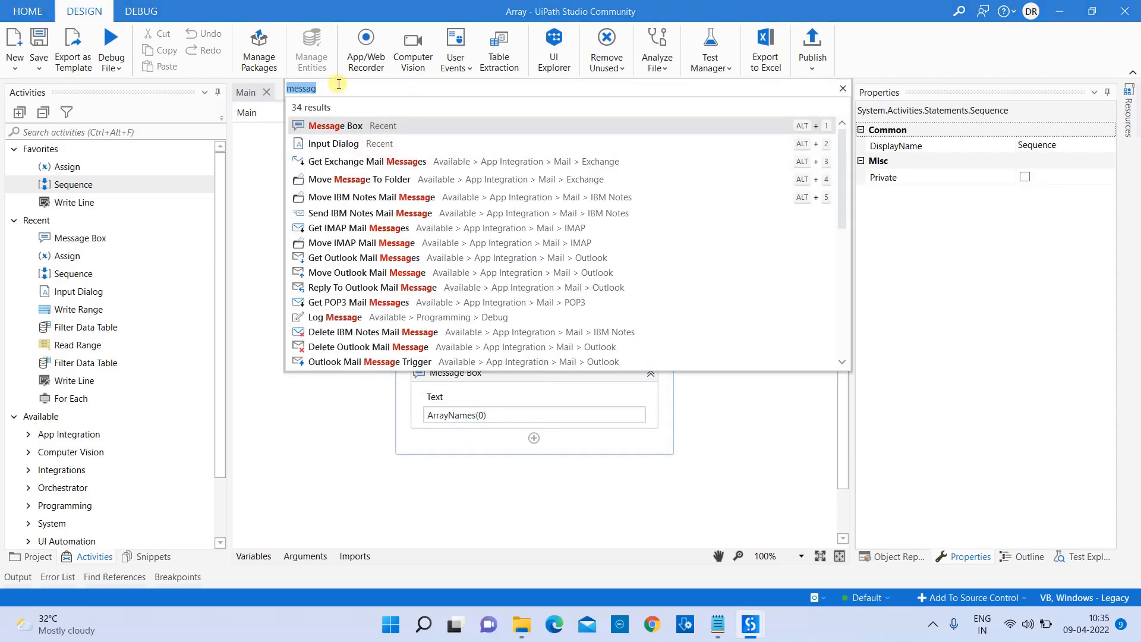
type("assigb")
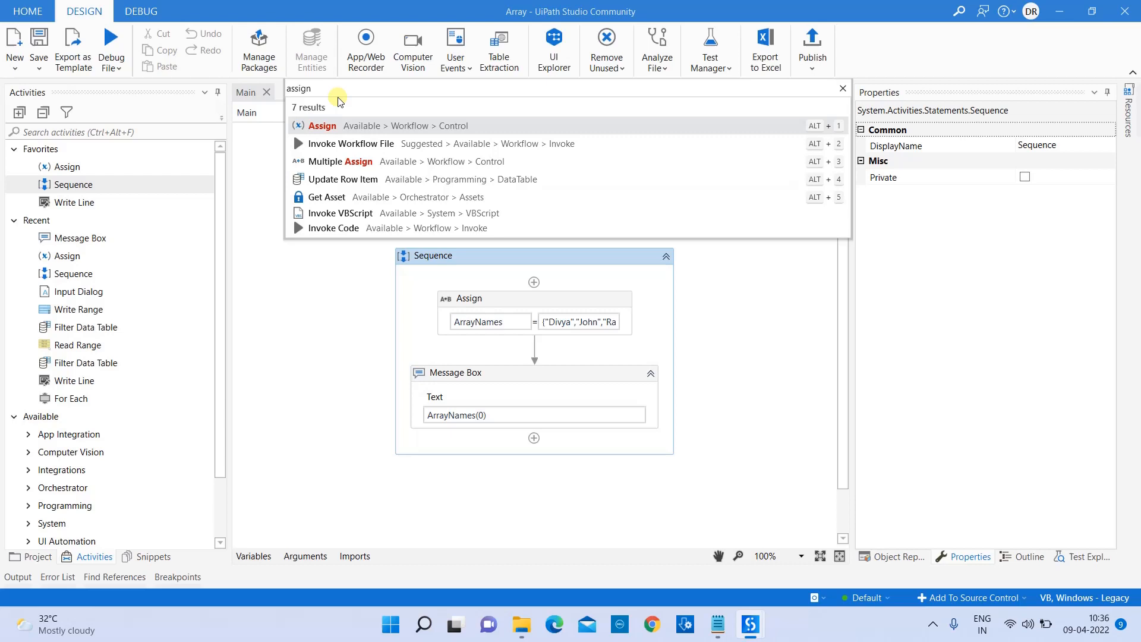
left_click(322, 126)
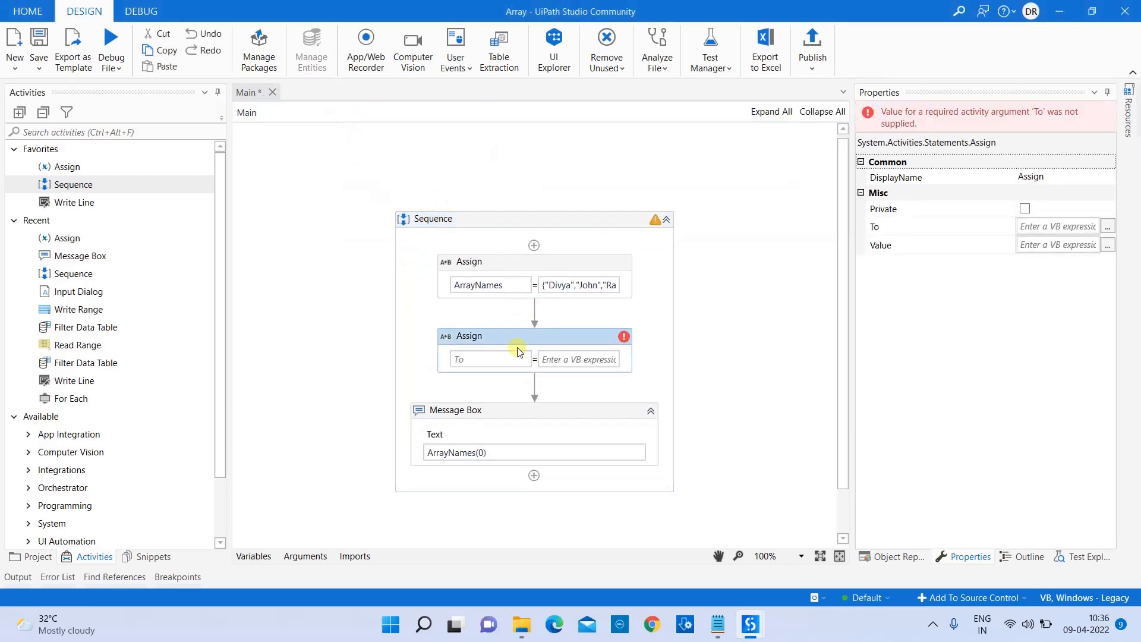
left_click(482, 359)
type("A")
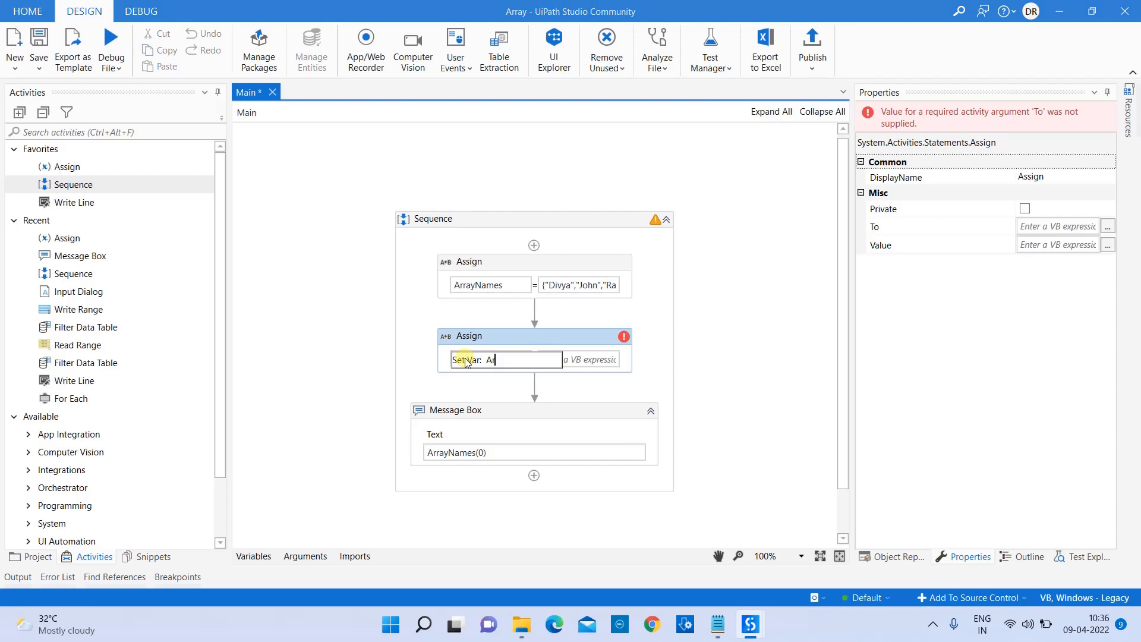
type("rrayplaces")
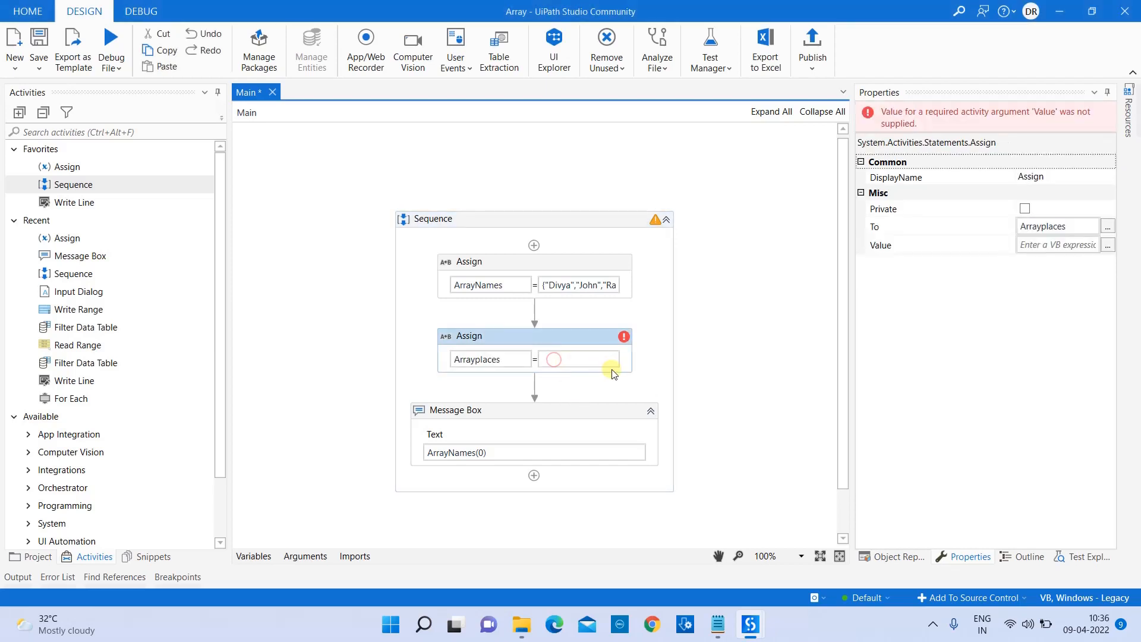
left_click(579, 359)
type("{")
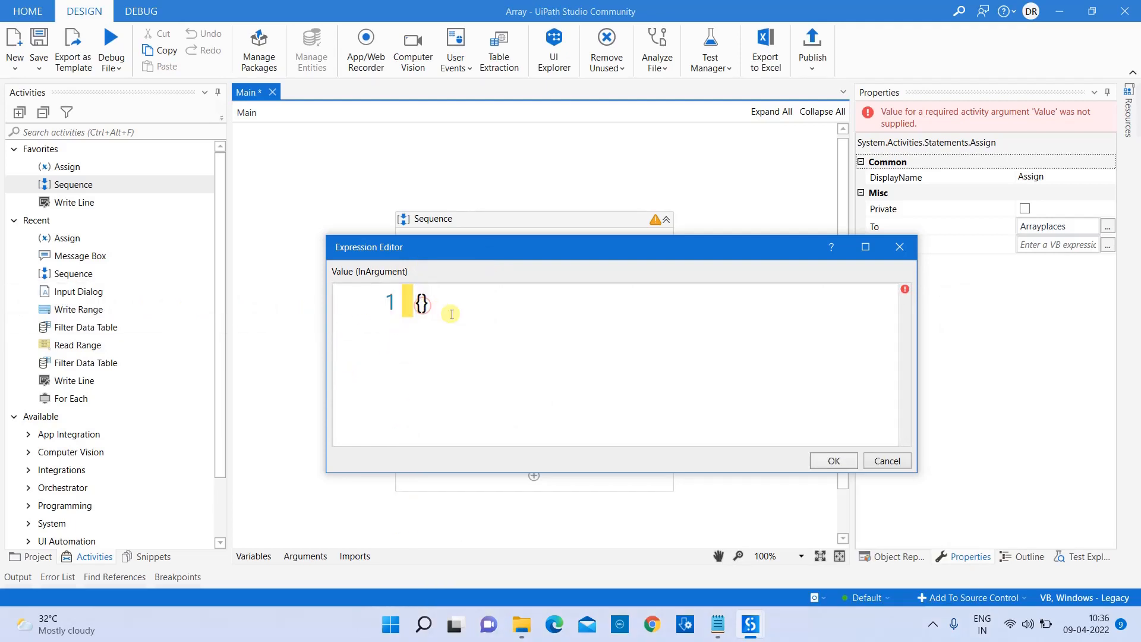
Step: Set the Arrayplaces value to {"Chennai","Bangalore","Mumbai"}
type("\"Chennai")
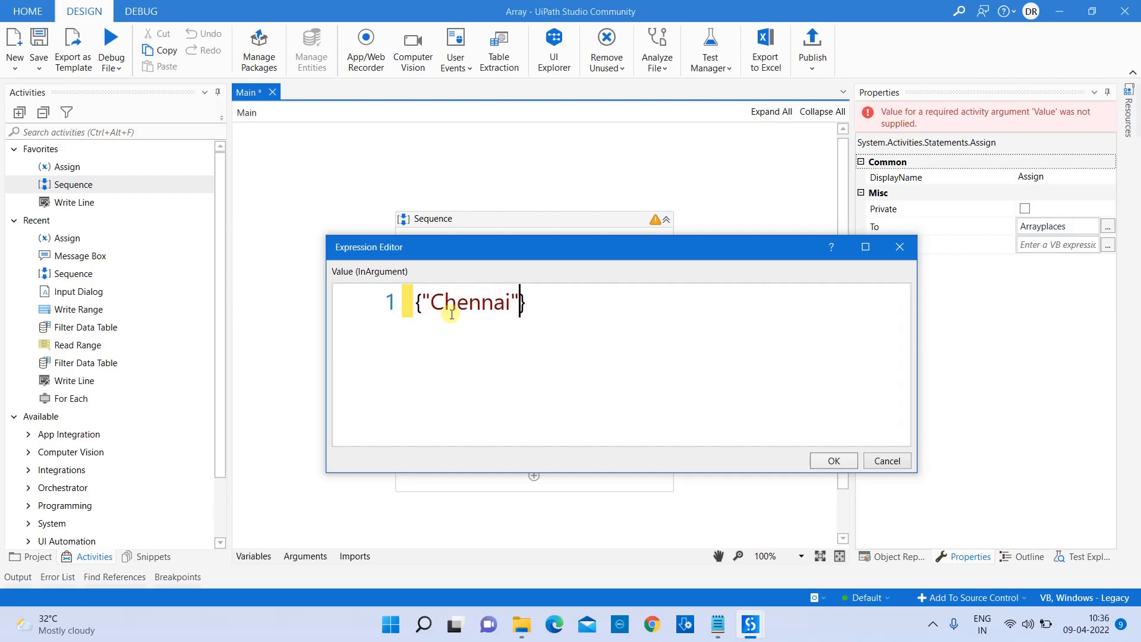
type(",")
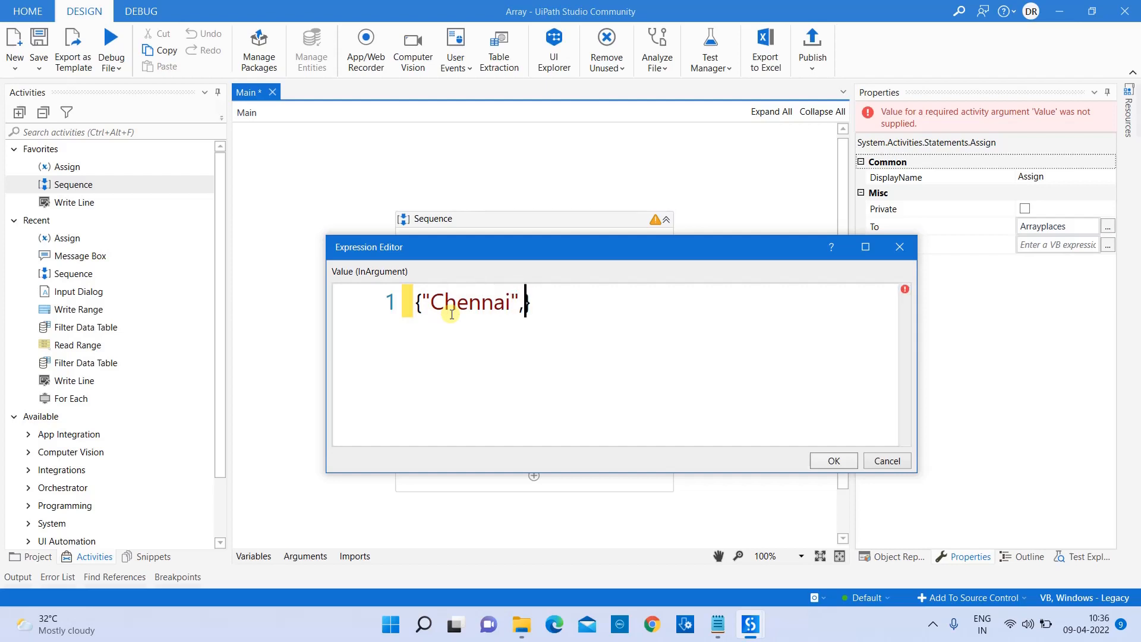
type("\"Bang")
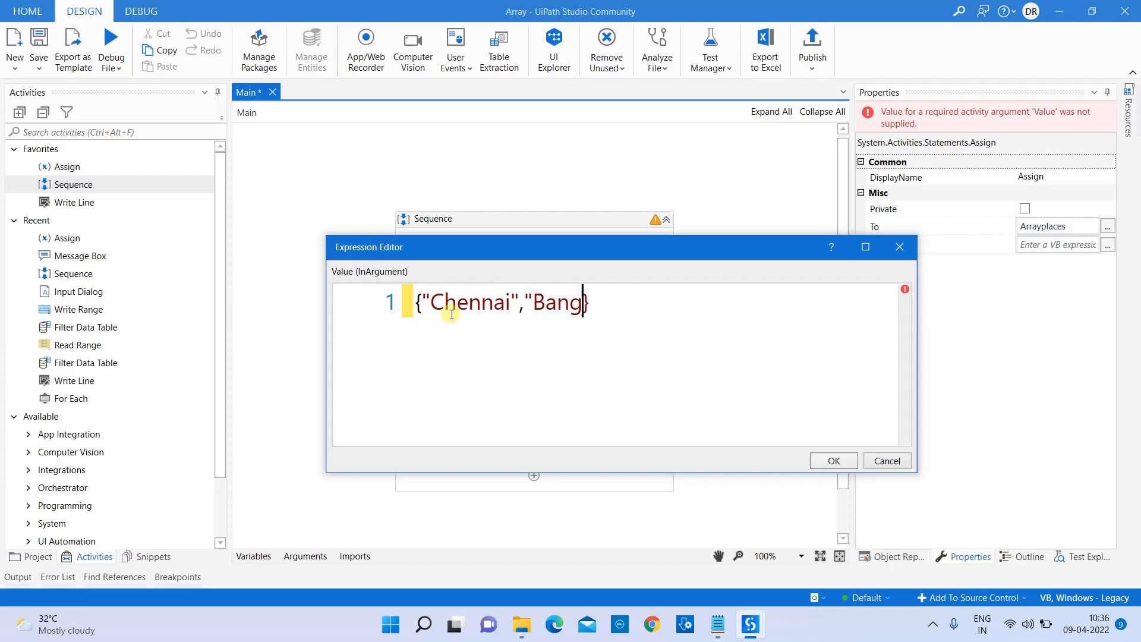
type("alore\"")
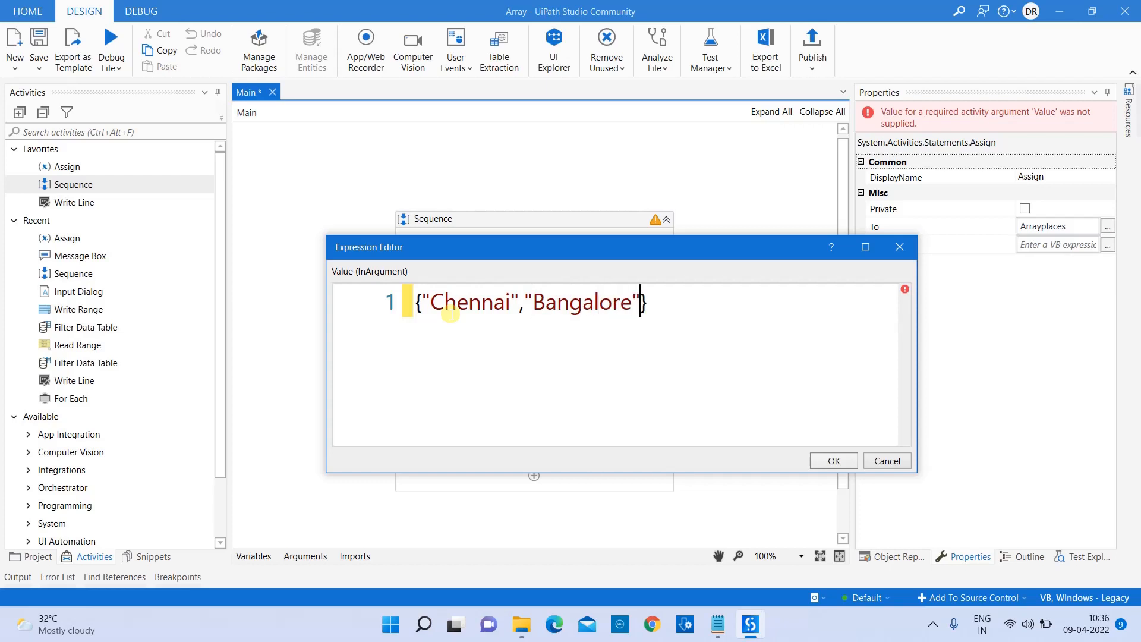
type(",\"Mm")
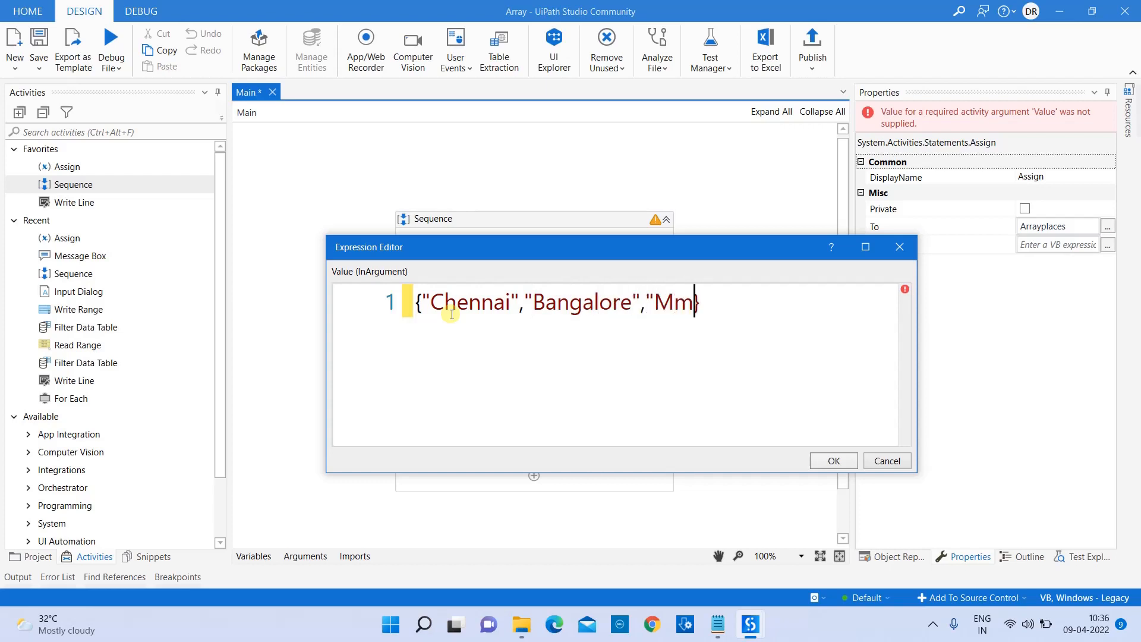
type("umbai}")
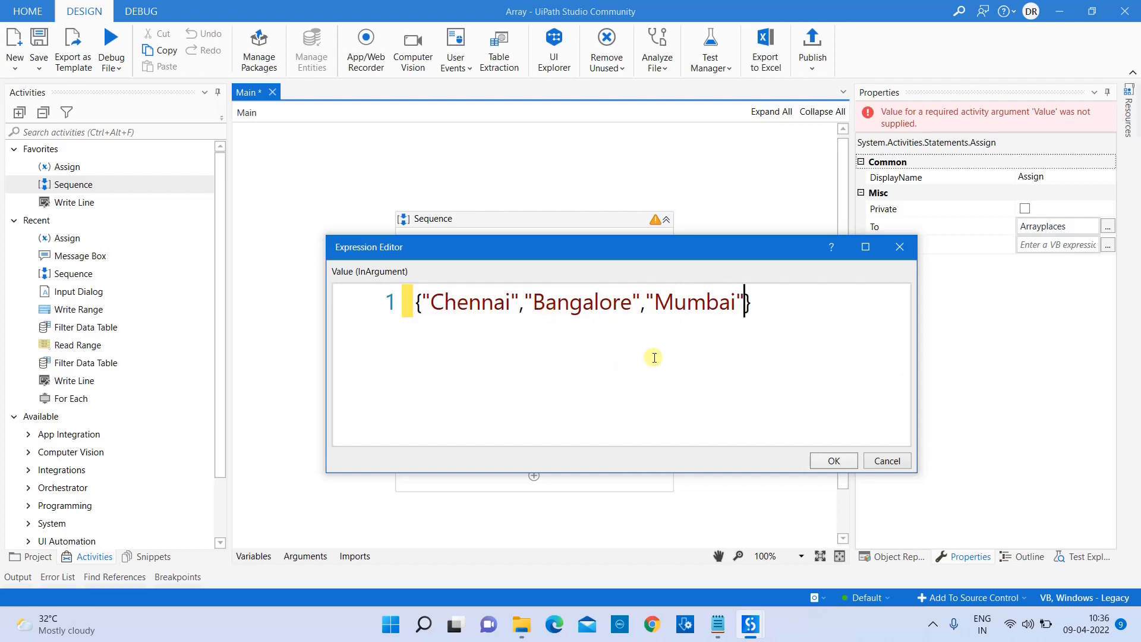
mouse_move(505, 270)
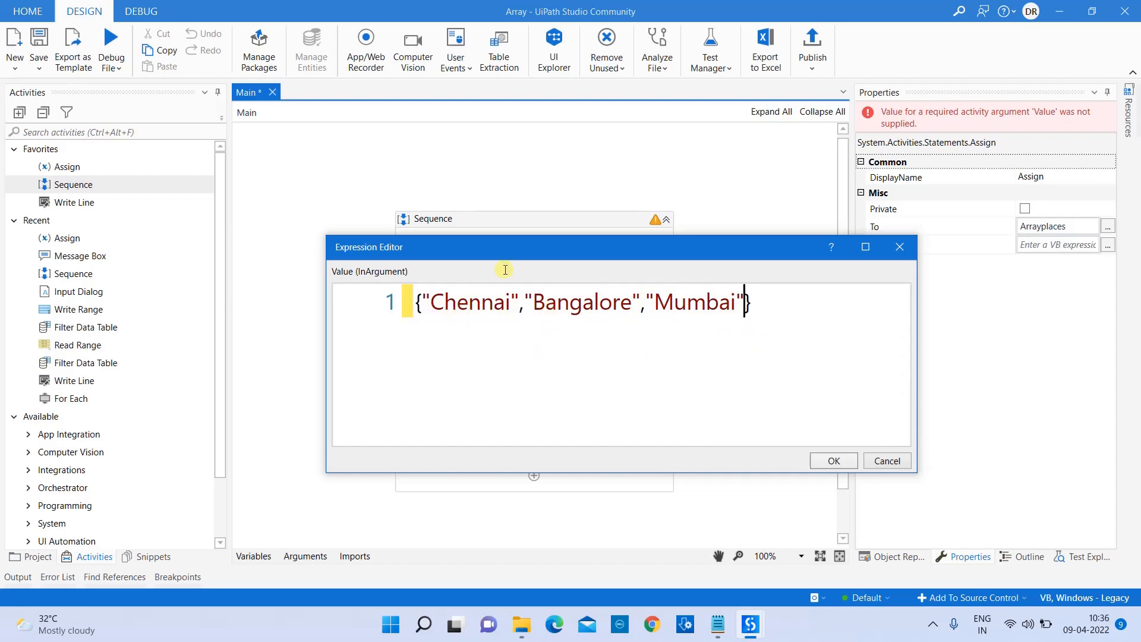
left_click(833, 462)
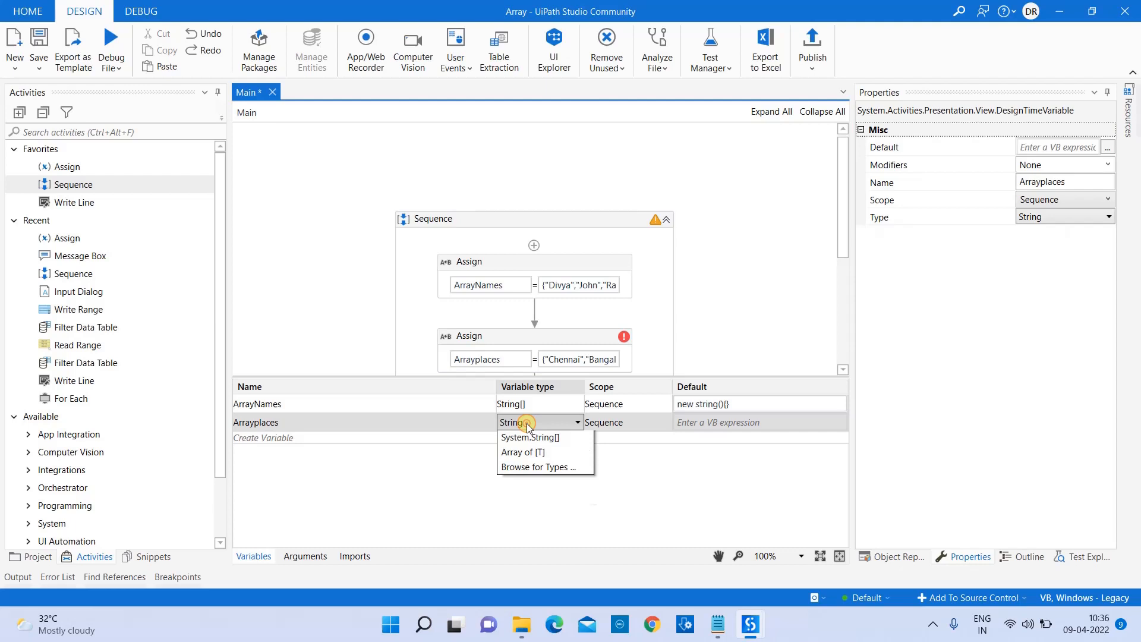
Step: Make Arrayplaces a String[] variable with a 'new String' default and hide the Variables panel
left_click(523, 452)
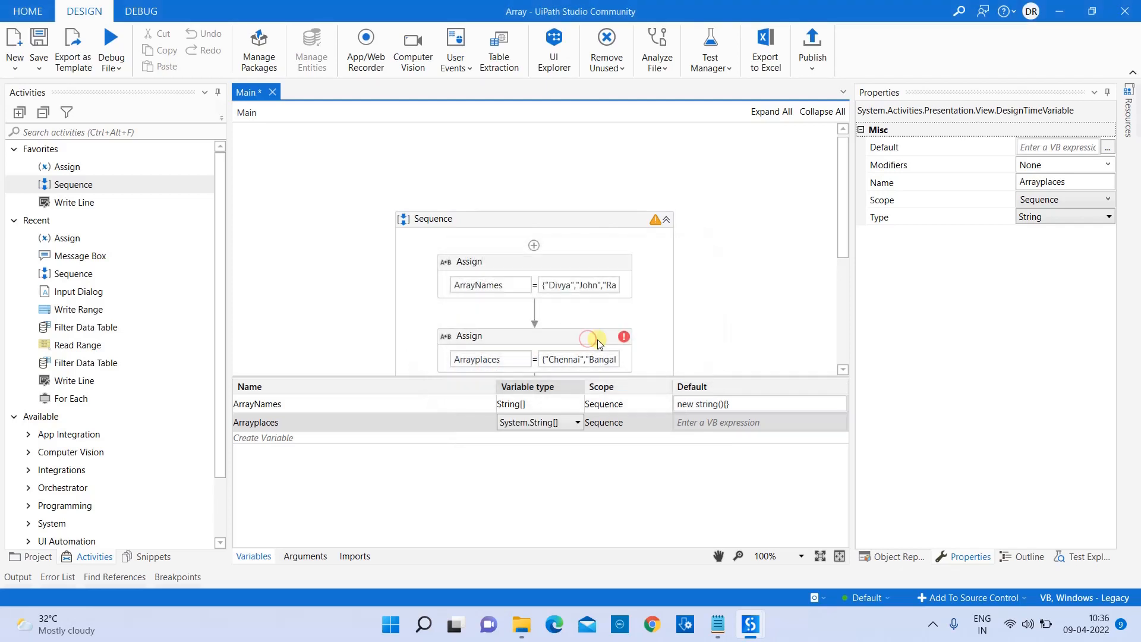
left_click(751, 422)
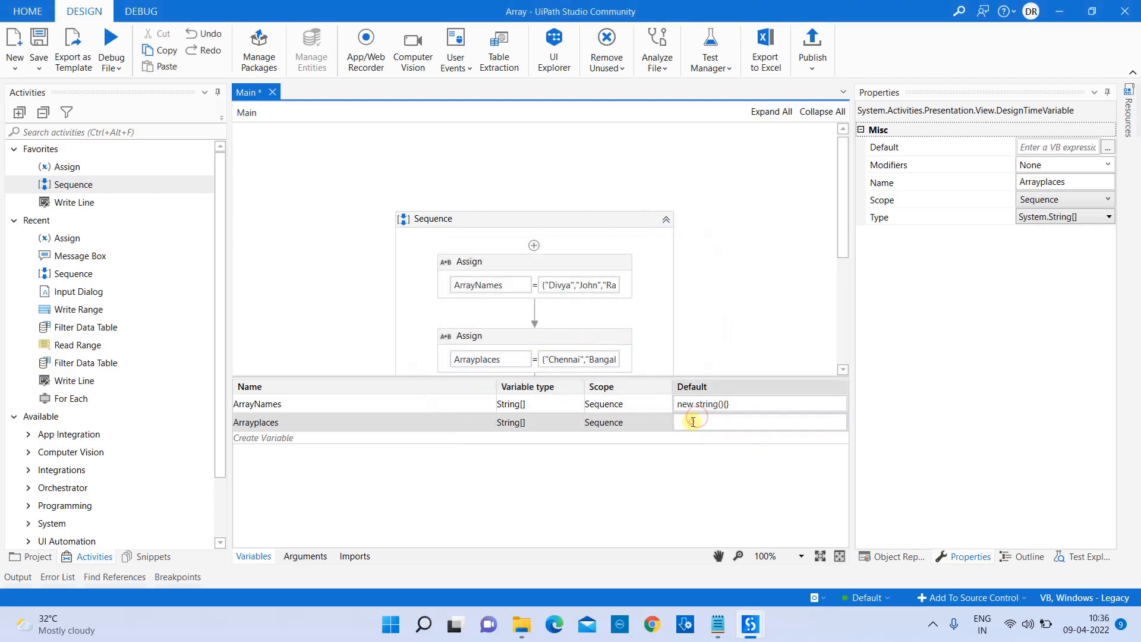
type("new strin")
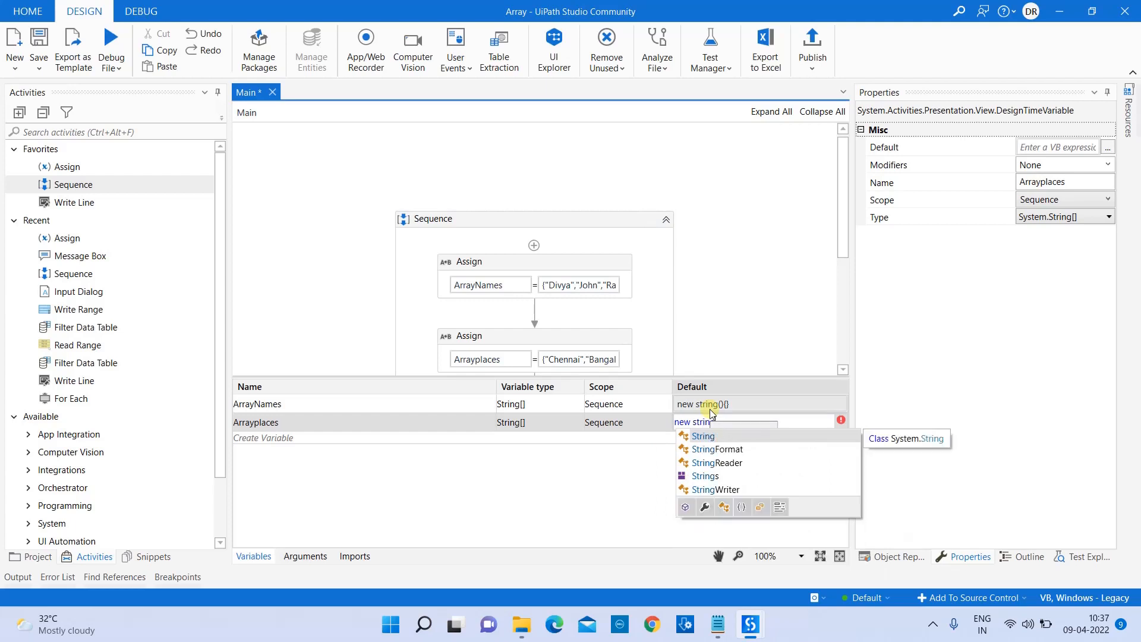
left_click(703, 435)
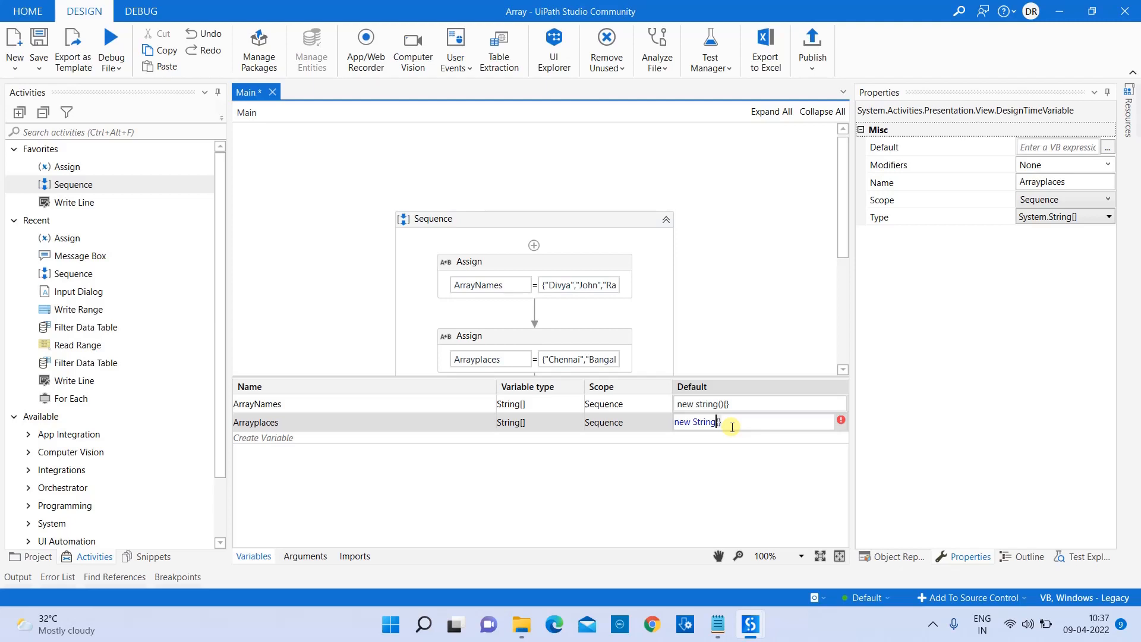
left_click(400, 513)
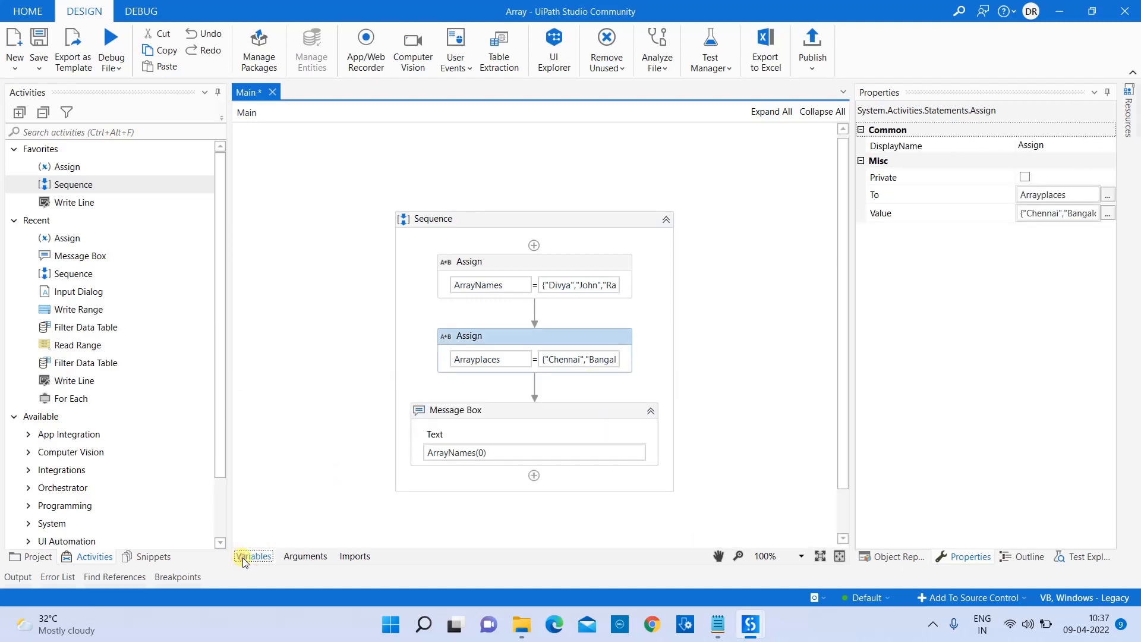
mouse_move(508, 444)
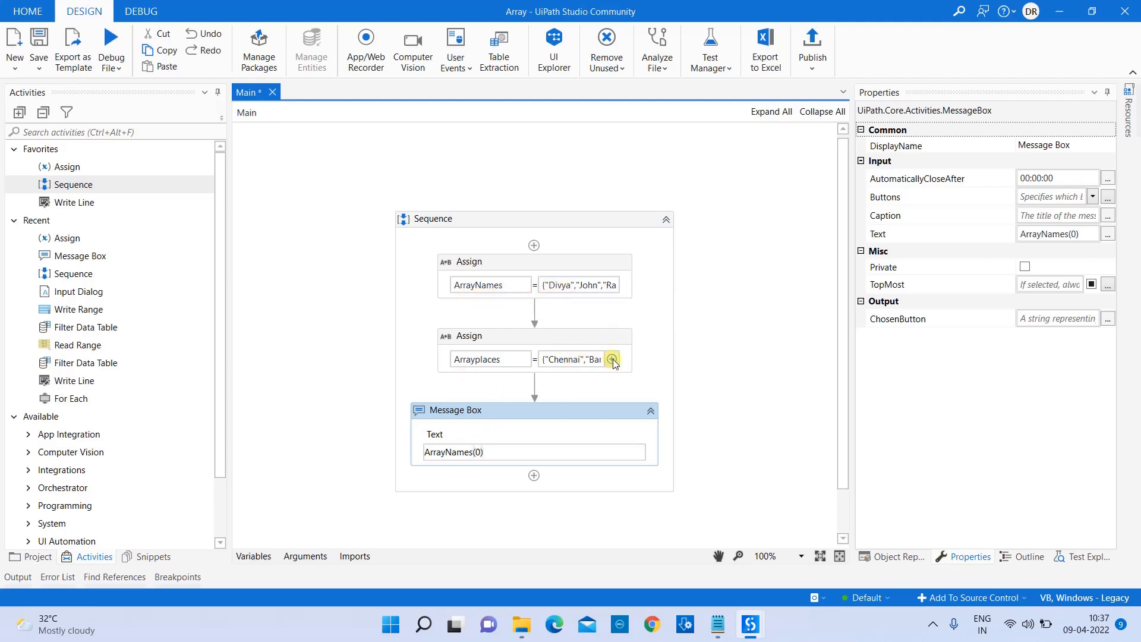
left_click(612, 359)
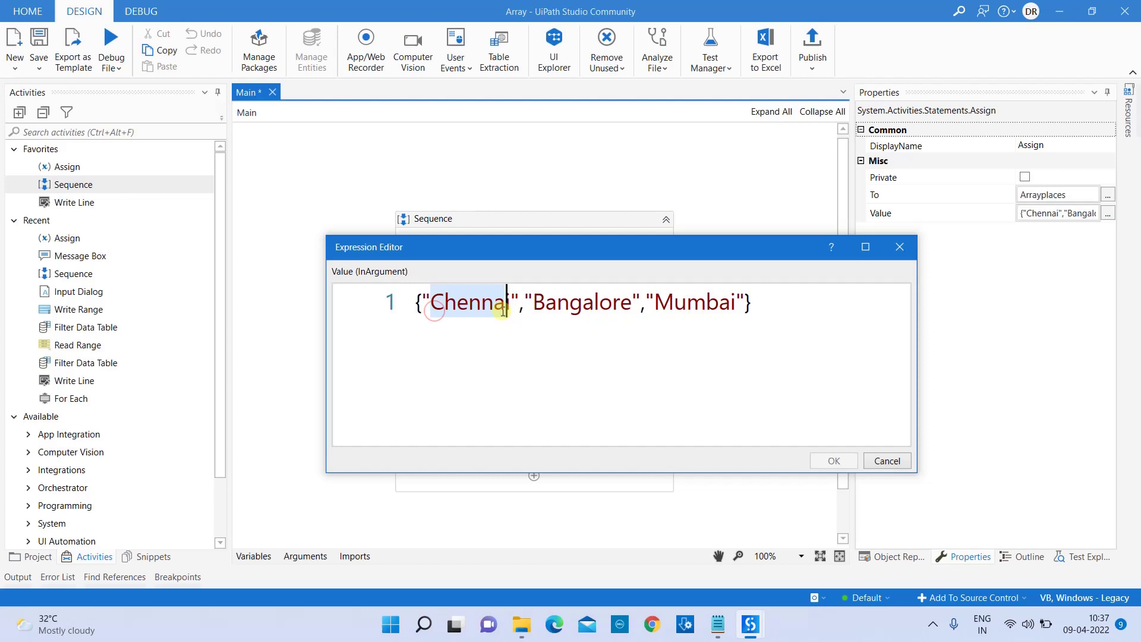
left_click(893, 250)
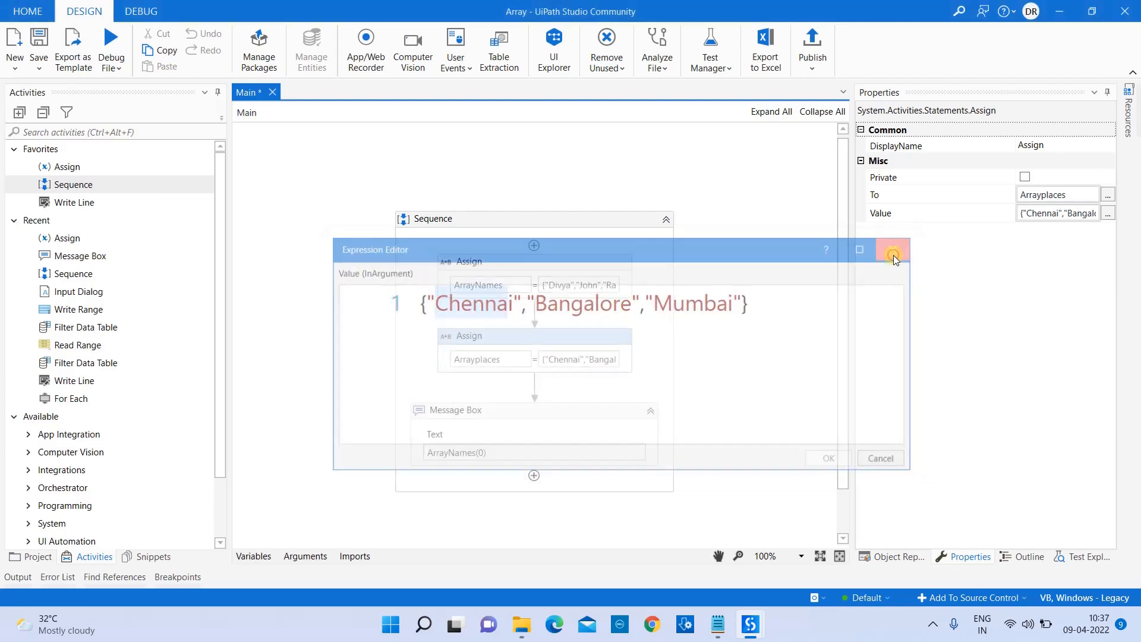
left_click(894, 253)
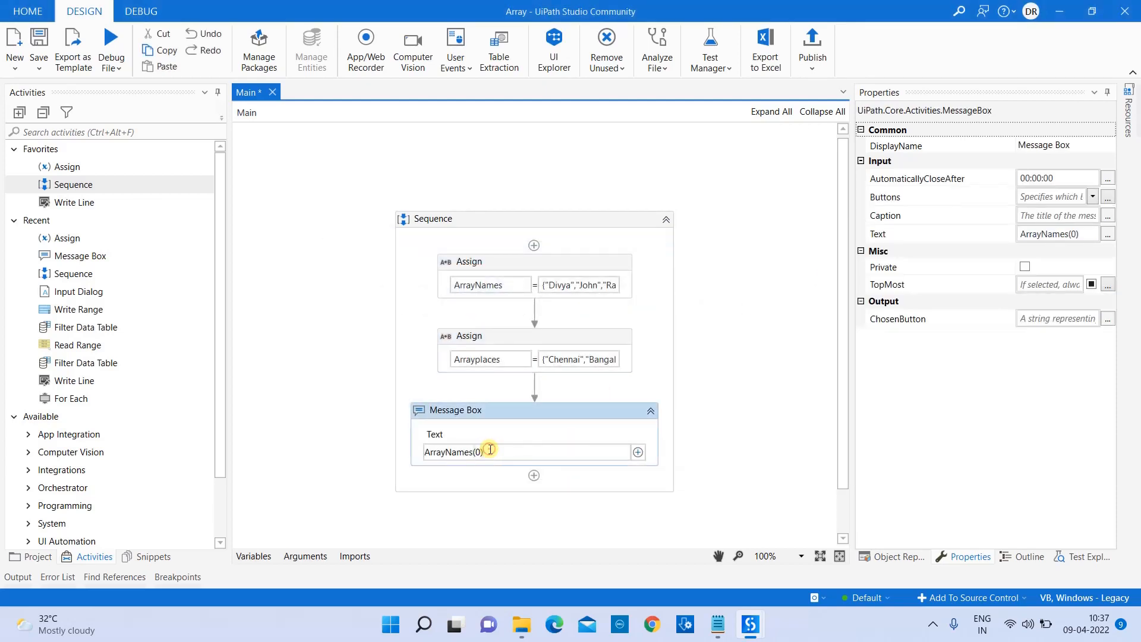
Step: Extend the Message Box text to ArrayNames(0)+" "+"is from "+Arrayplaces(0)
type("+")
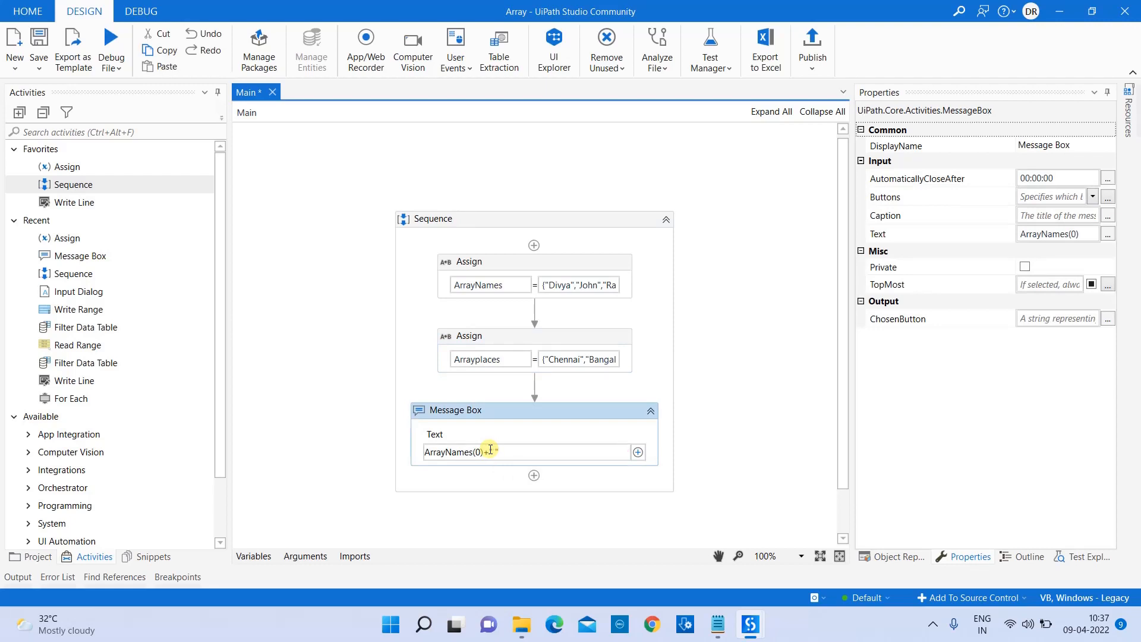
type("\" \"")
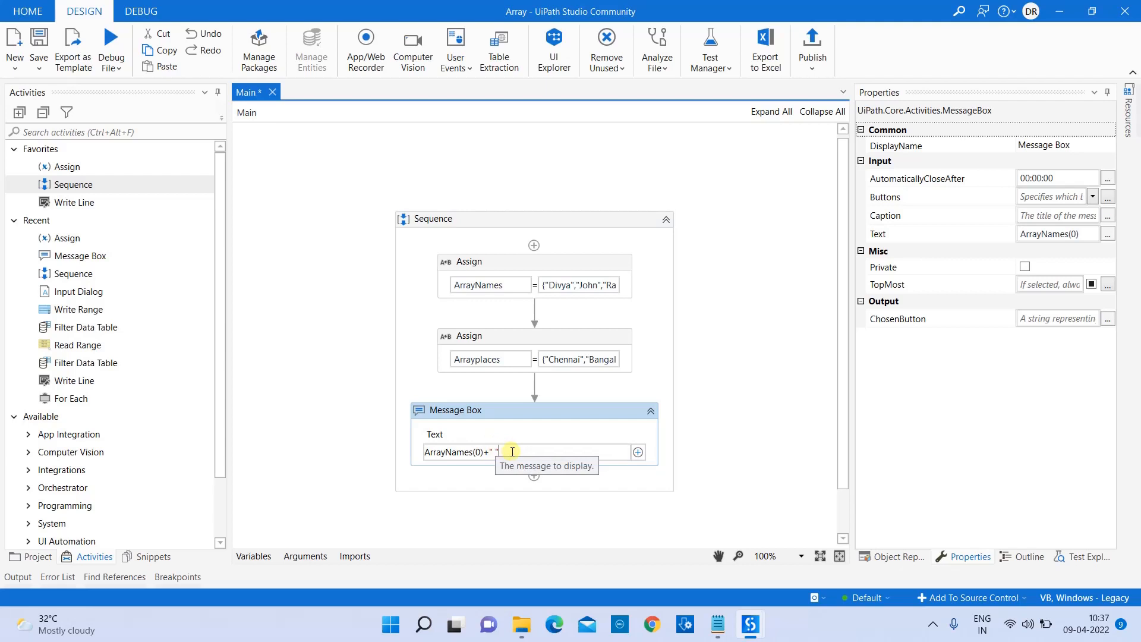
type("+\"is f")
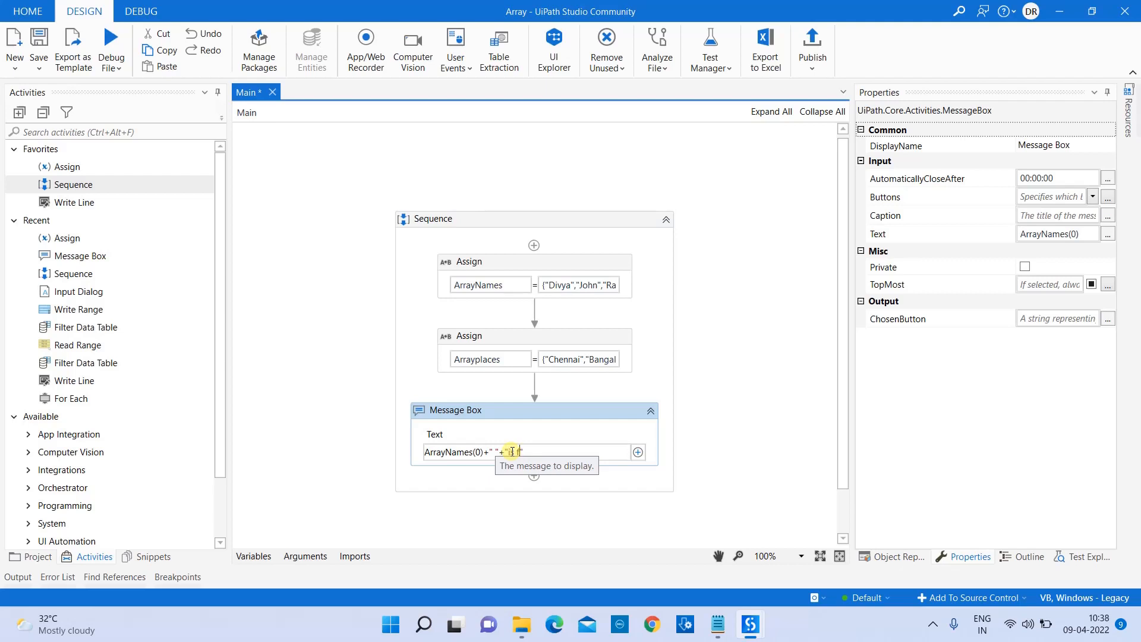
type("is from \"")
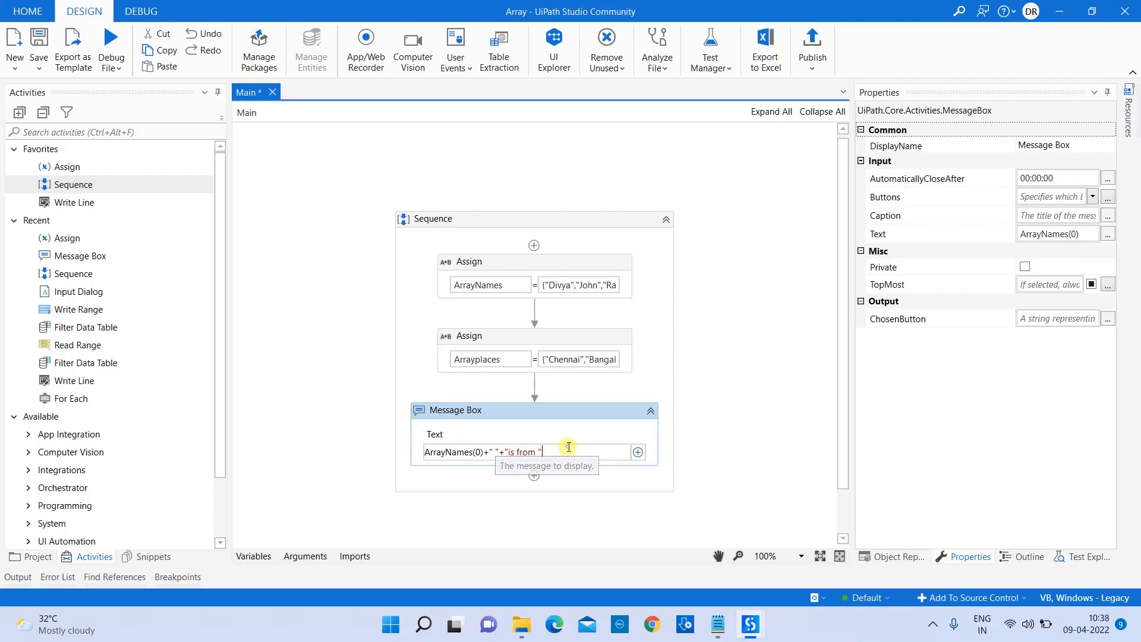
type("+\" \"+")
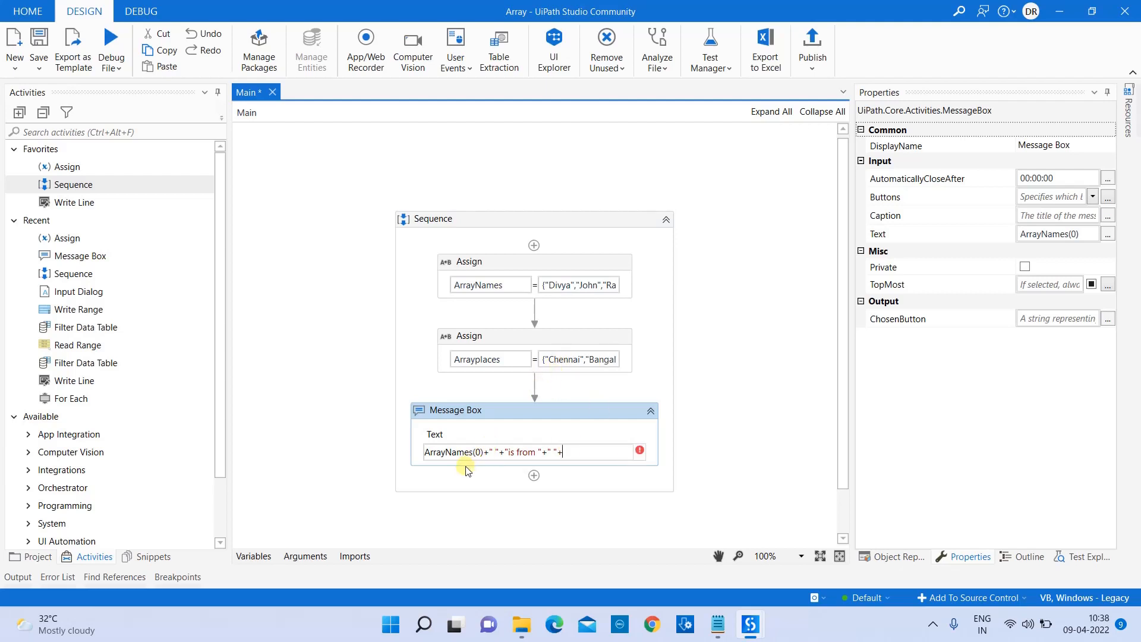
mouse_move(575, 468)
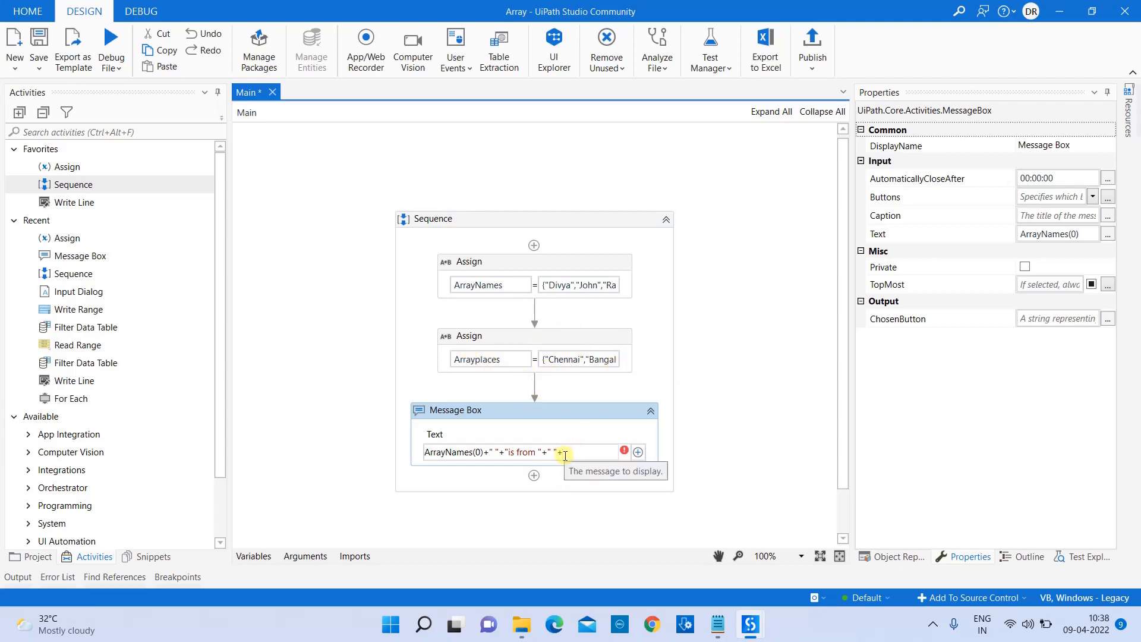
type("+Arrayplaces")
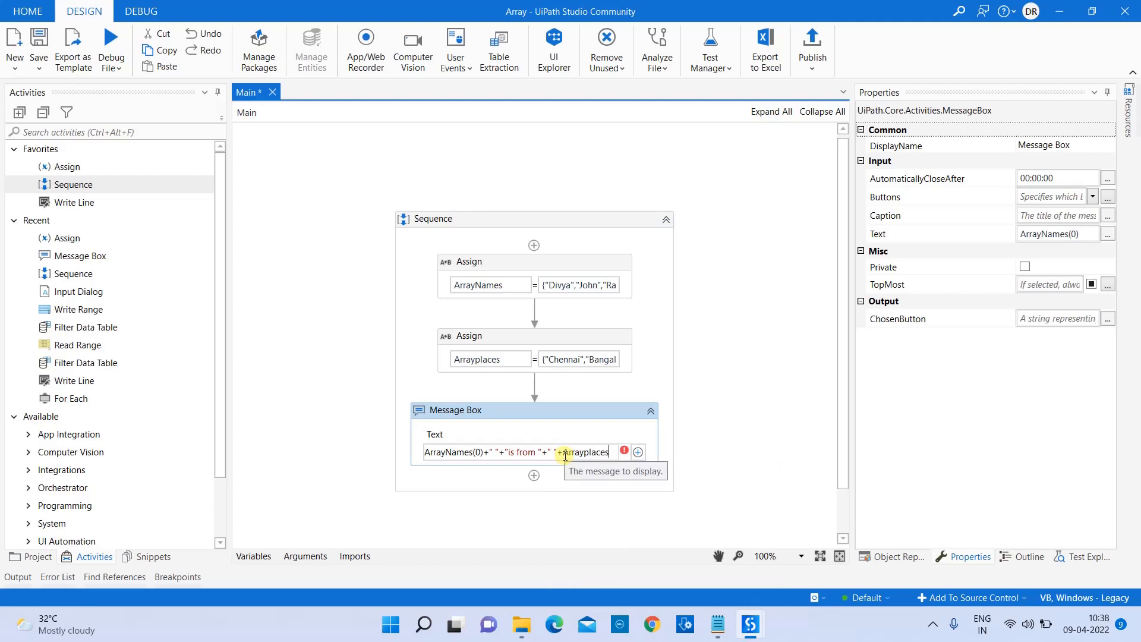
type("()")
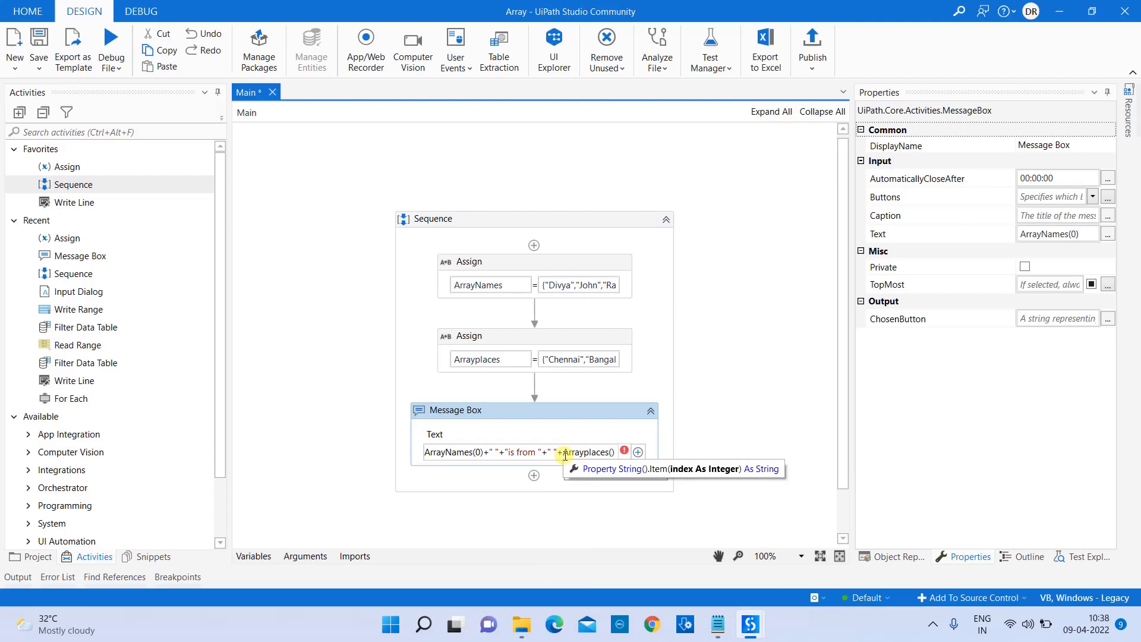
mouse_move(566, 360)
type("0")
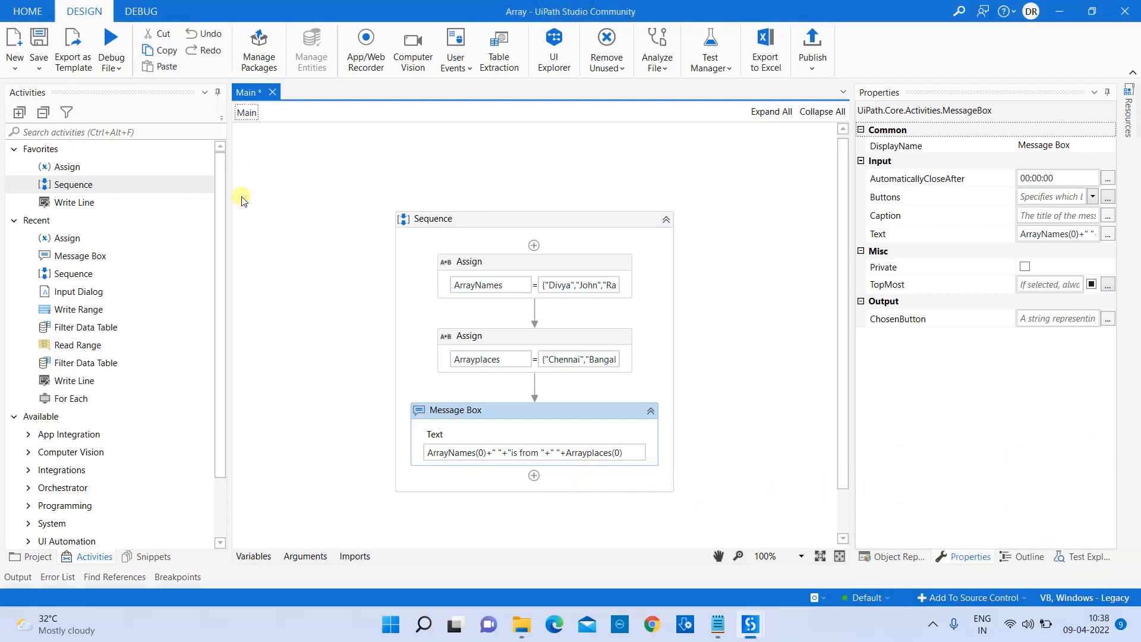
mouse_move(506, 470)
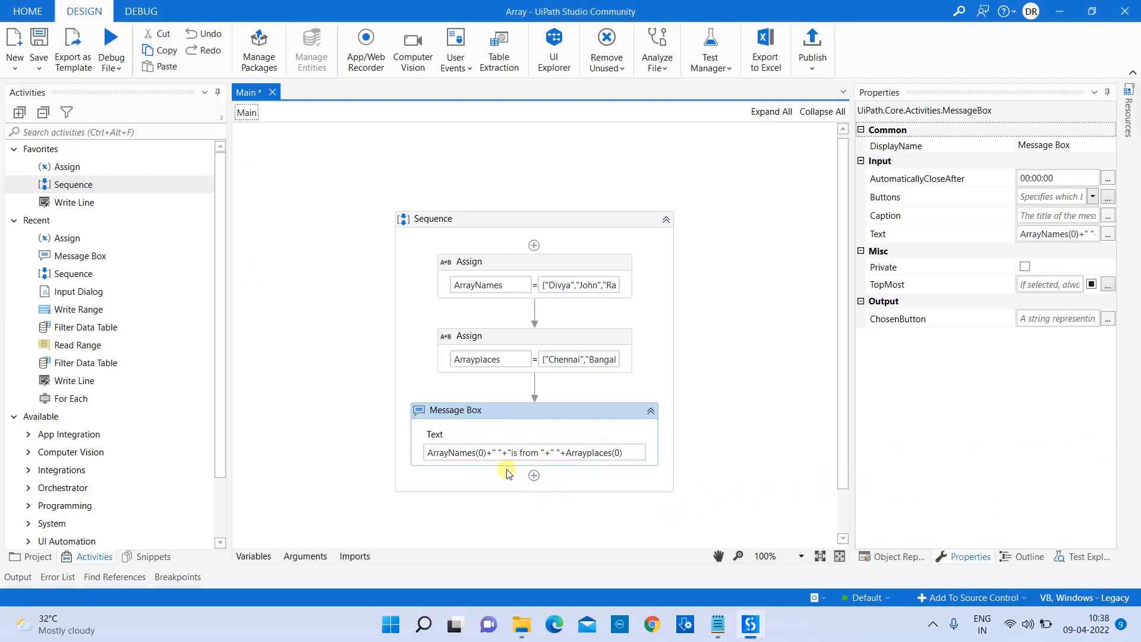
mouse_move(558, 250)
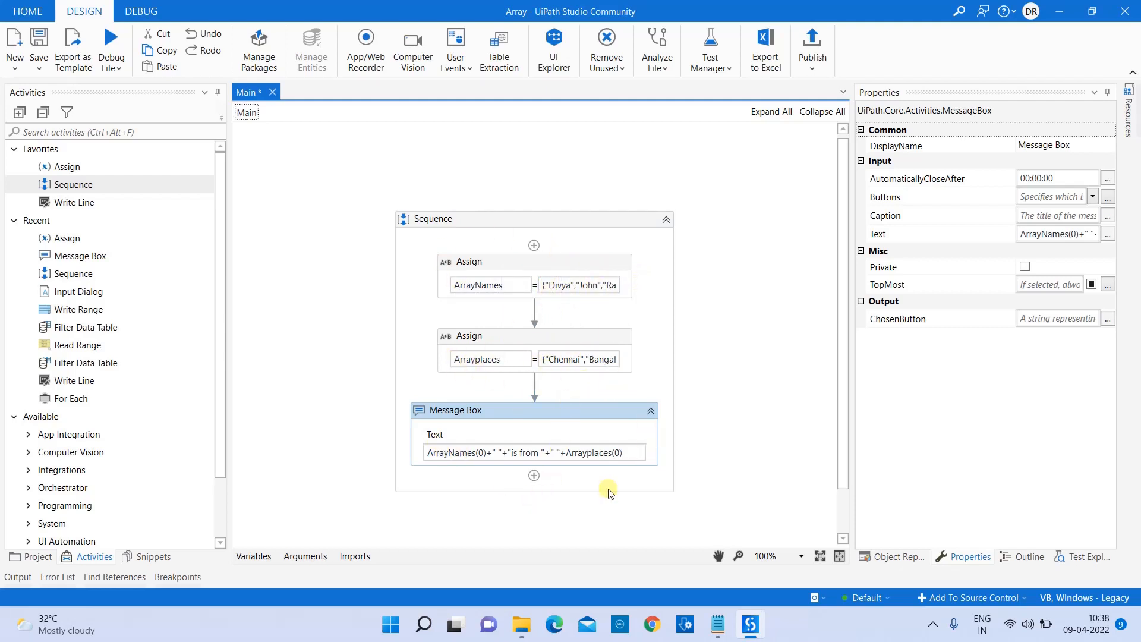
mouse_move(664, 474)
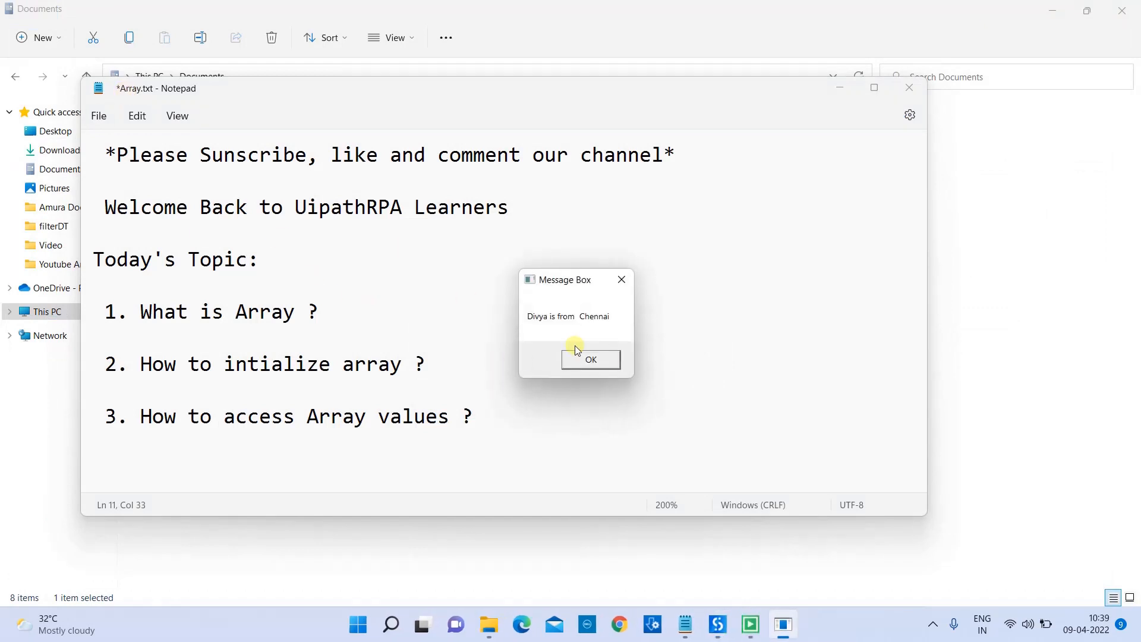
Step: Run the workflow and dismiss the 'Divya is from Chennai' message
left_click(590, 359)
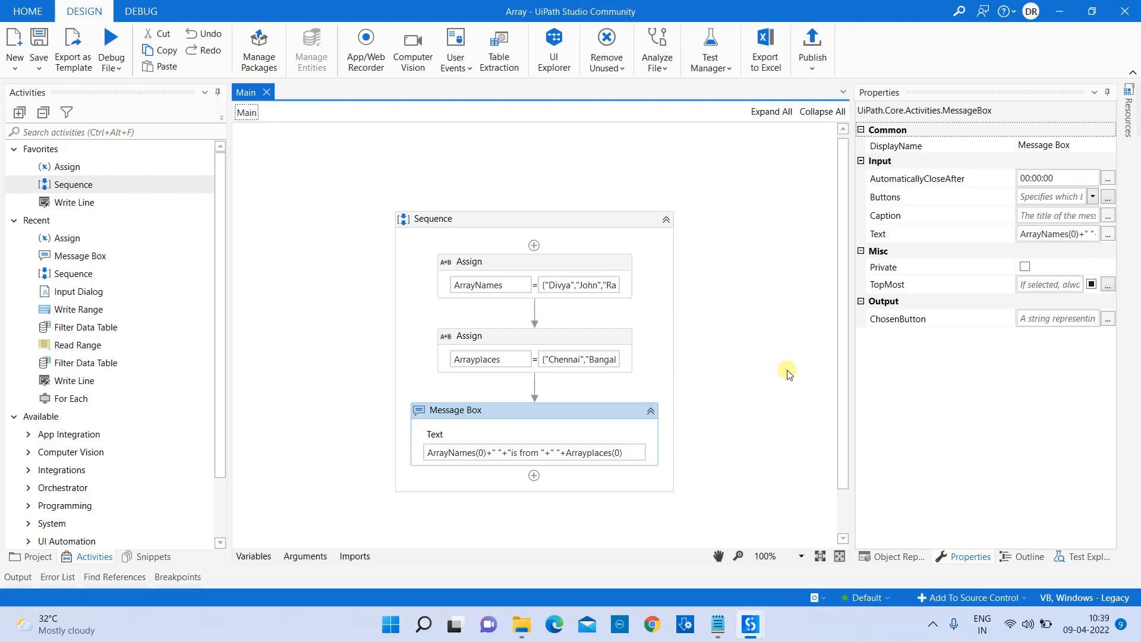
mouse_move(695, 430)
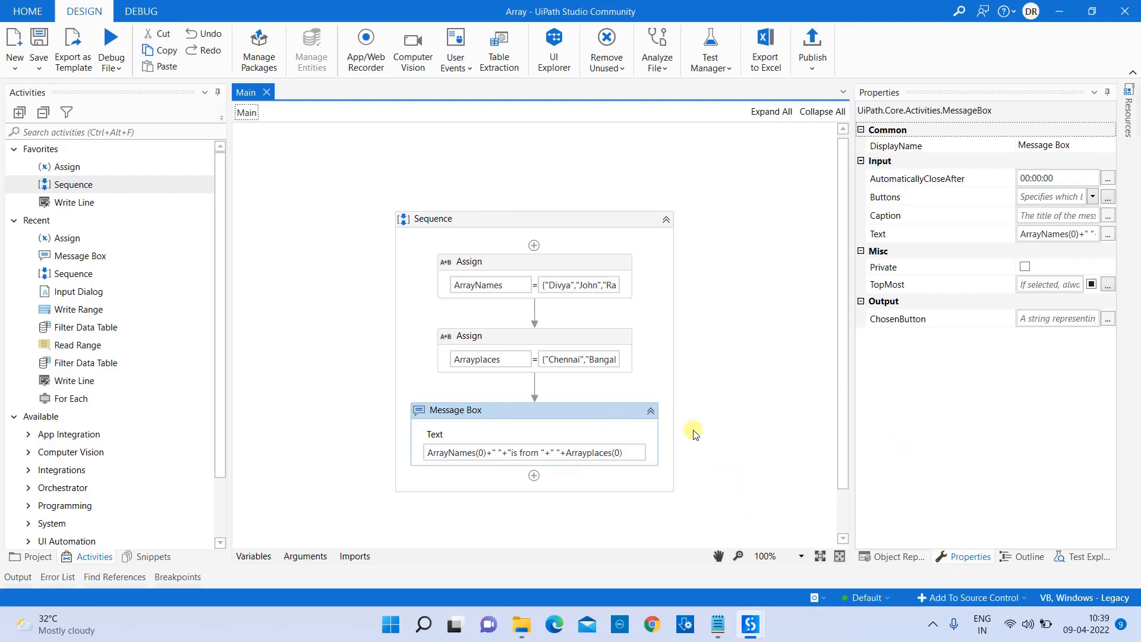
mouse_move(625, 469)
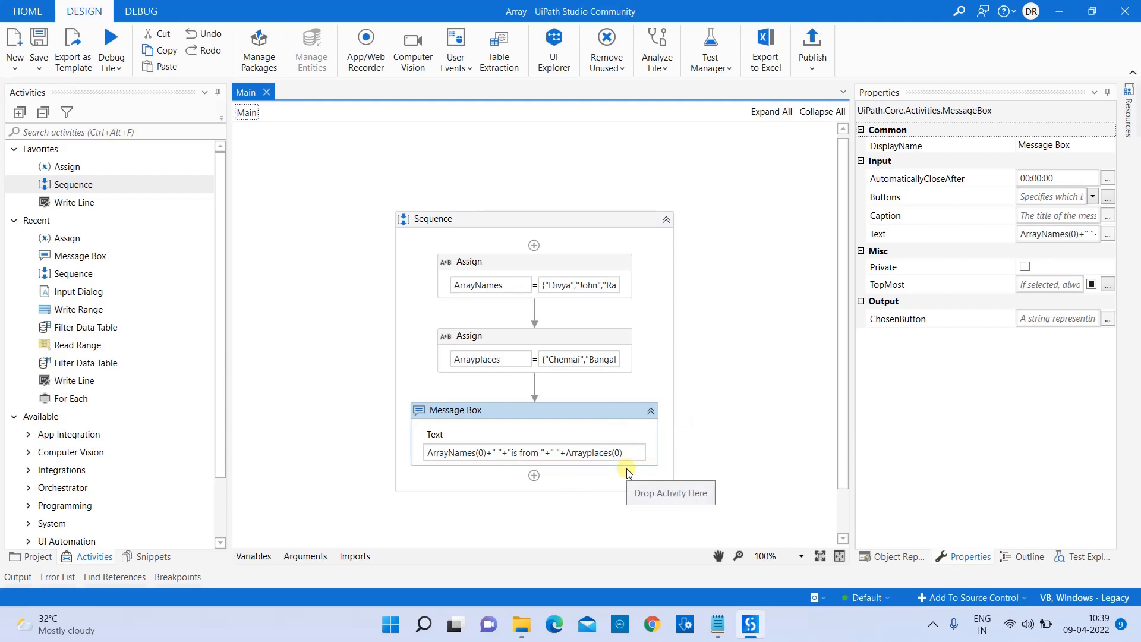